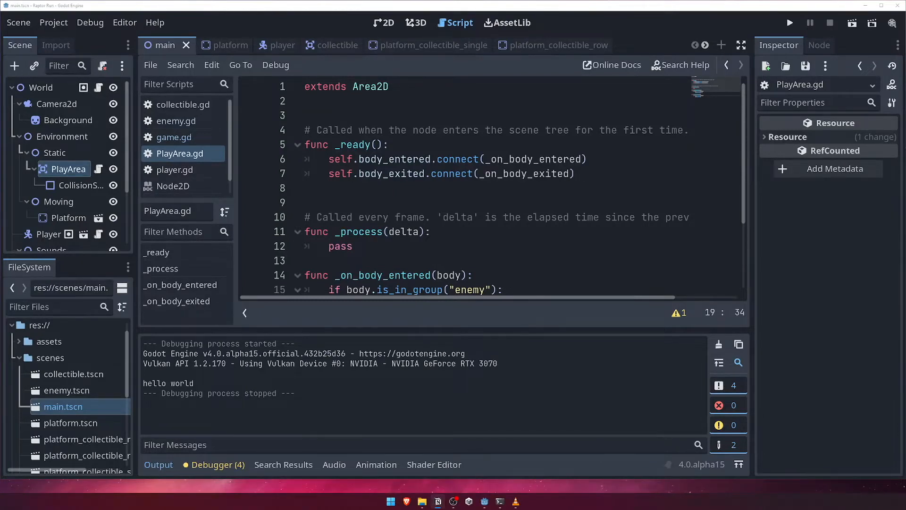
pyautogui.moveTo(508, 74)
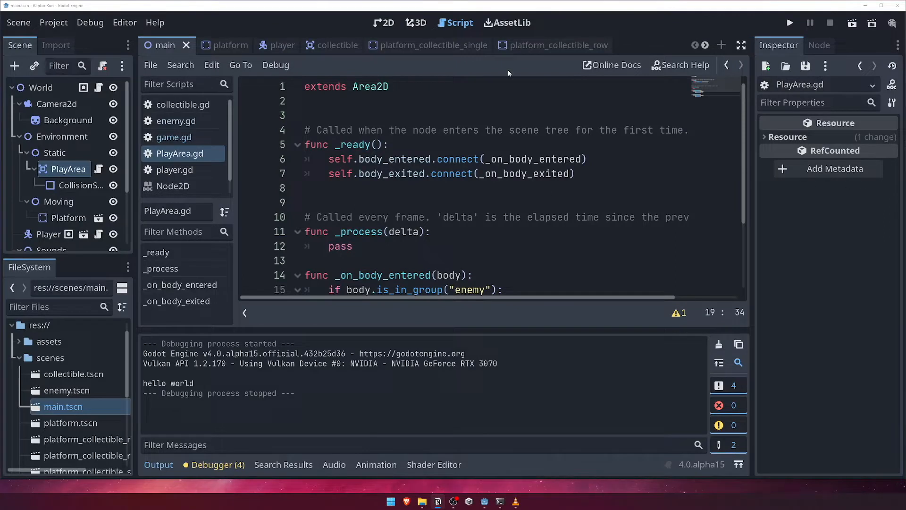
# Step: In enemy.gd's _ready, connect hitbox.body_entered to _on_body_entered in place of pass
pyautogui.click(176, 121)
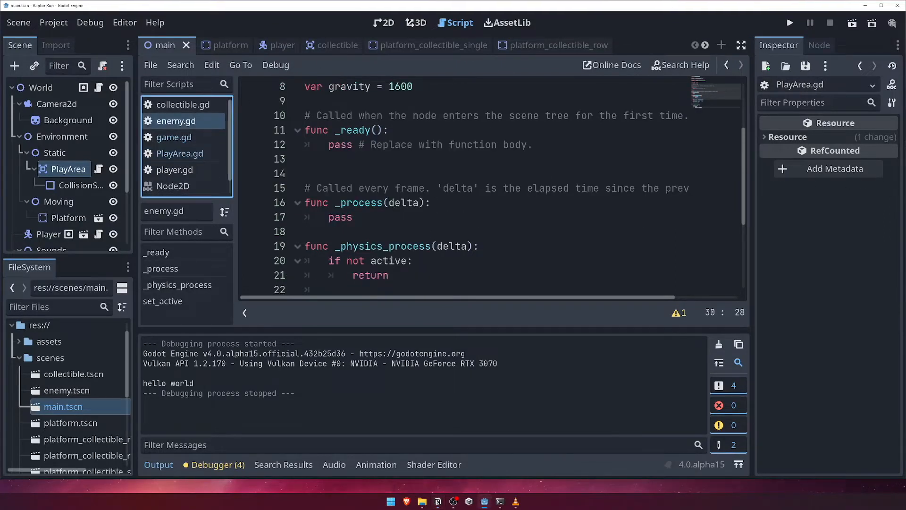
pyautogui.scroll(3)
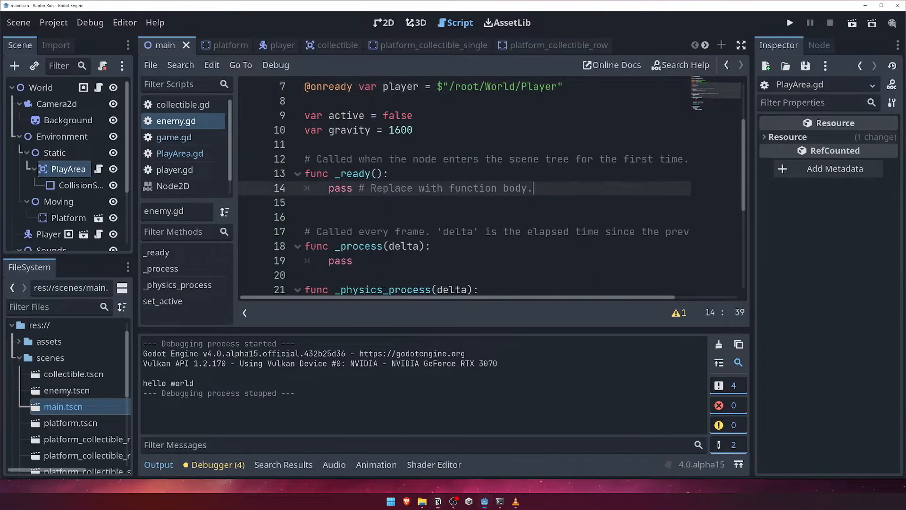
pyautogui.write('hitbox.body_entered.connect(_on_body_entered)')
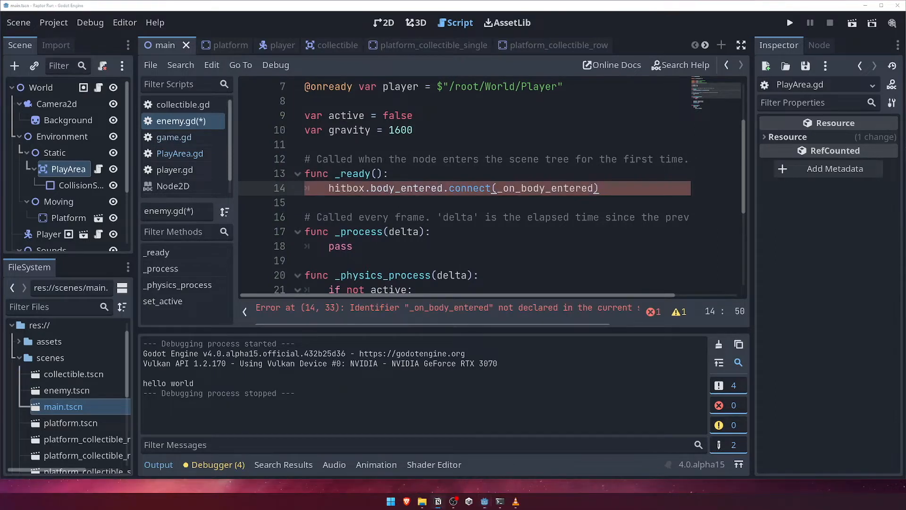
pyautogui.click(354, 245)
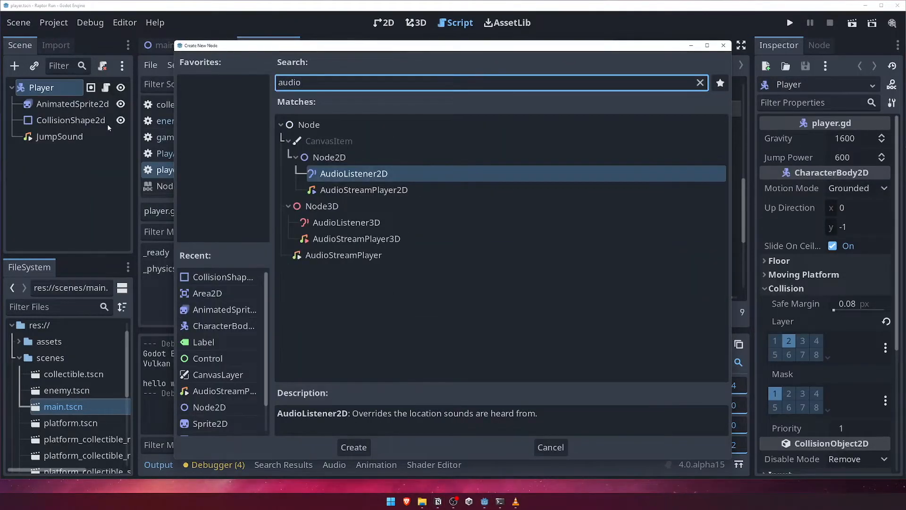
# Step: Add an AudioStreamPlayer named DeathSound to Player with player_death.wav as its stream, and save
pyautogui.click(344, 255)
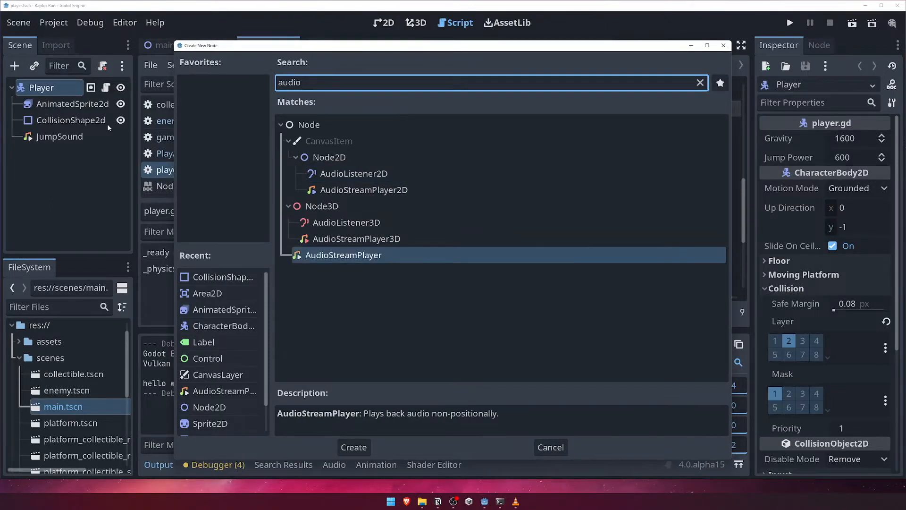
pyautogui.click(353, 446)
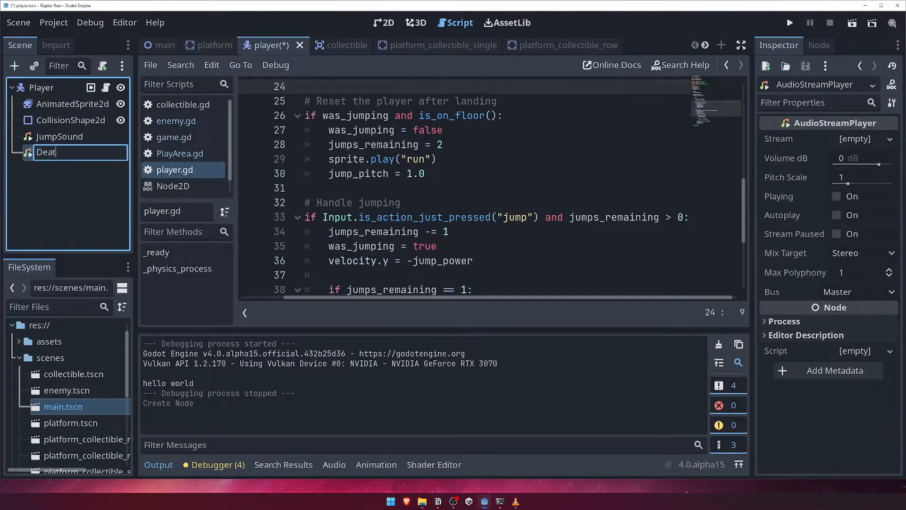
pyautogui.press('Return')
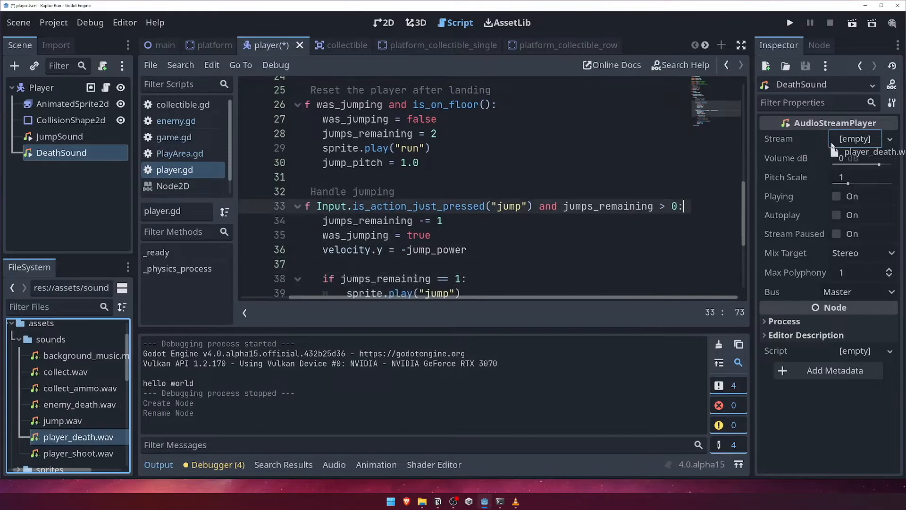
pyautogui.click(855, 139)
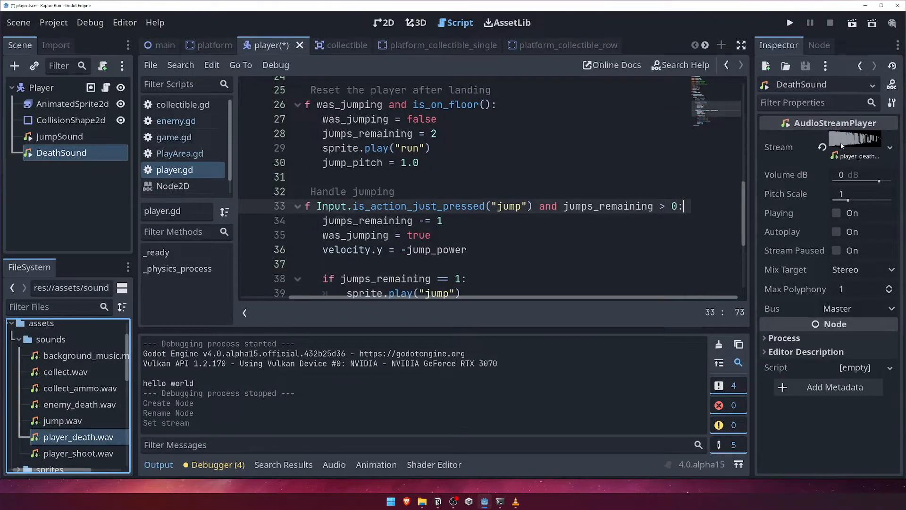
pyautogui.press('ctrl+s')
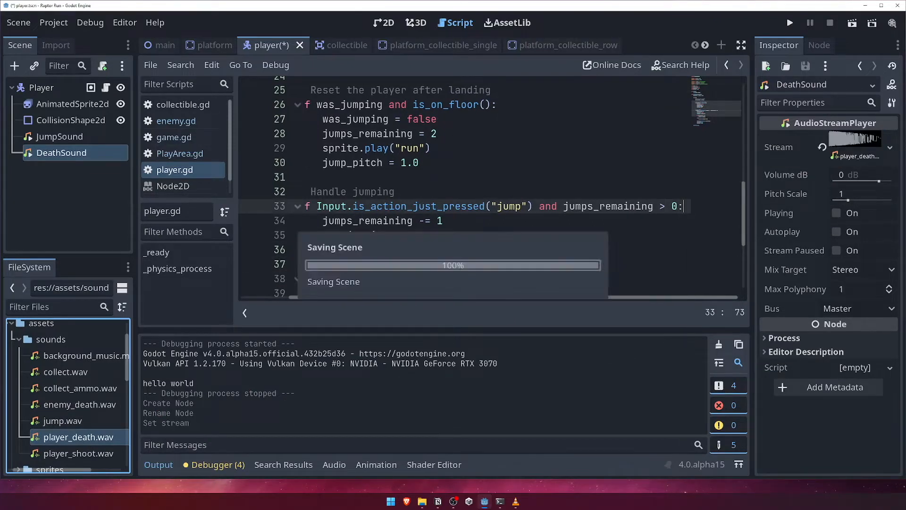
pyautogui.press('ctrl+s')
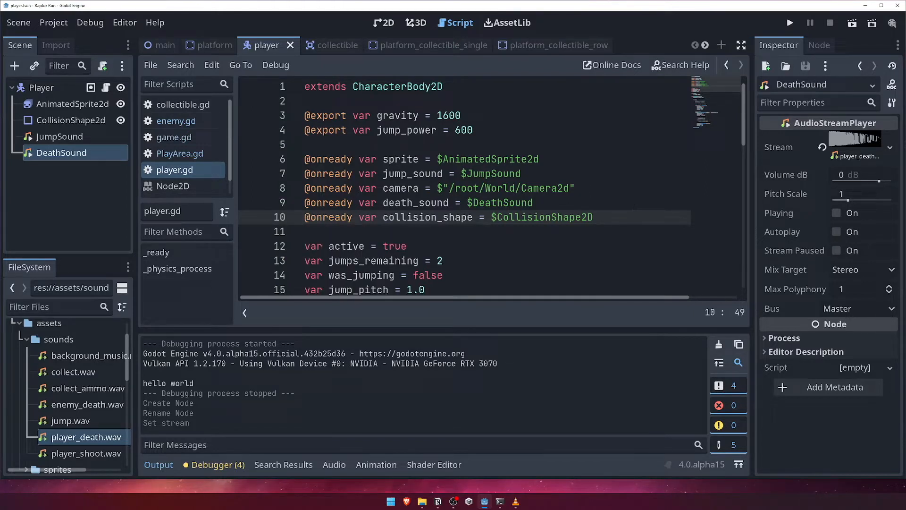
# Step: Declare signal player_died and write die() playing death_sound, disabling collision_shape deferred and emitting player_died; save
pyautogui.click(601, 217)
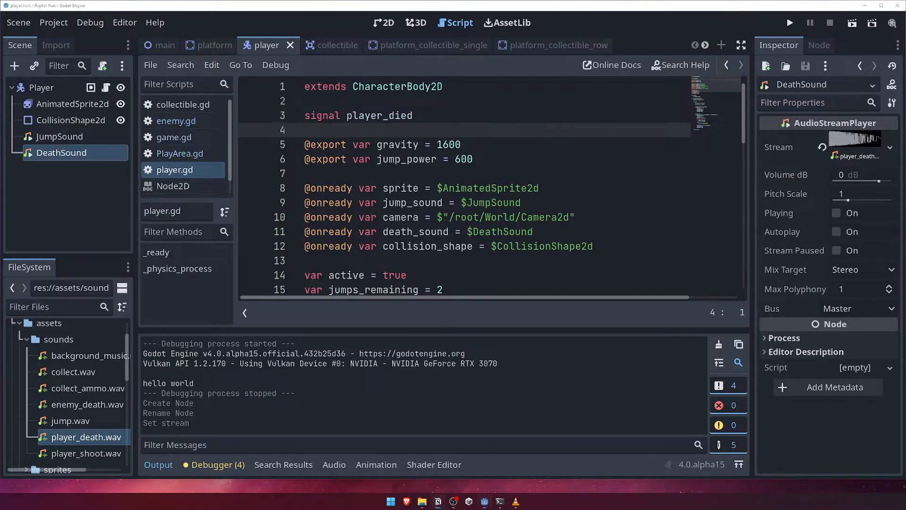
pyautogui.scroll(-3)
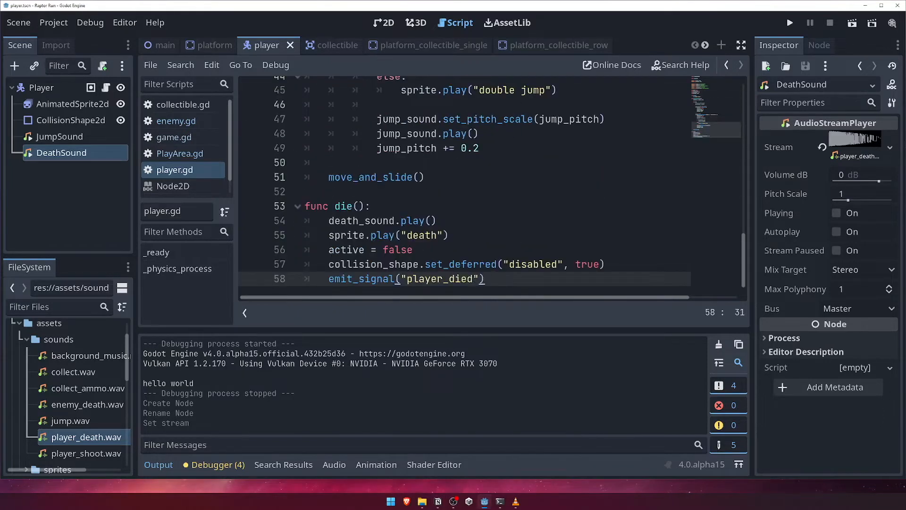
pyautogui.click(324, 235)
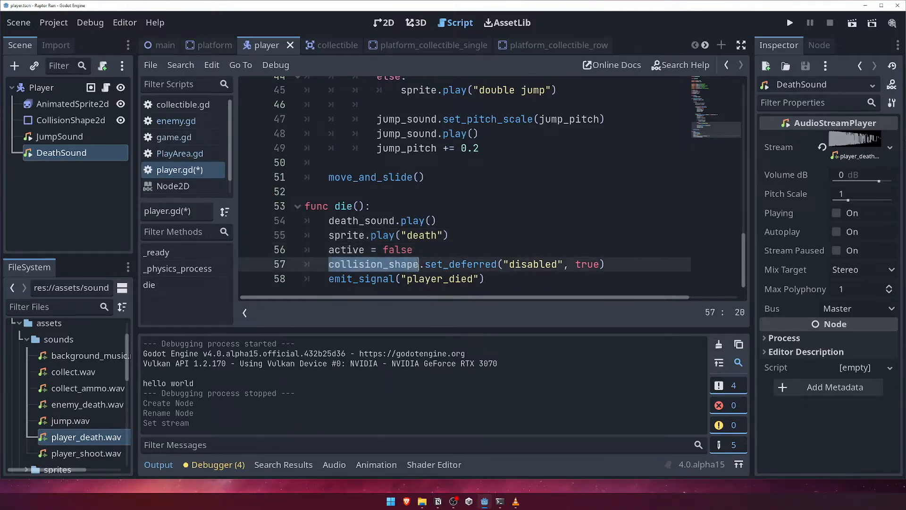
pyautogui.click(615, 264)
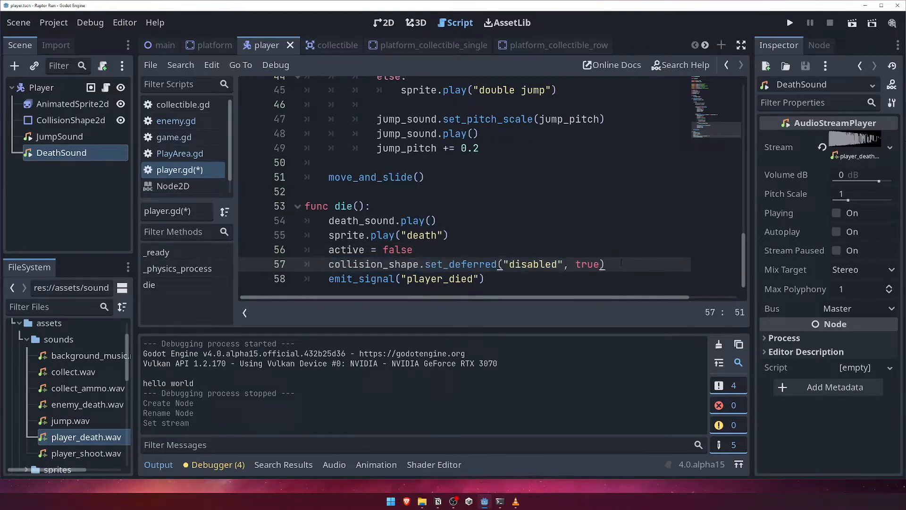
pyautogui.doubleClick(459, 264)
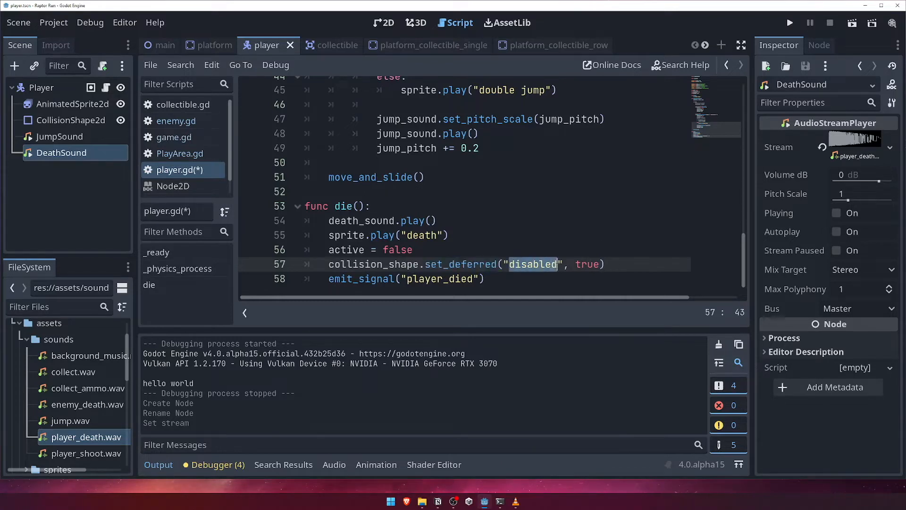
pyautogui.doubleClick(588, 264)
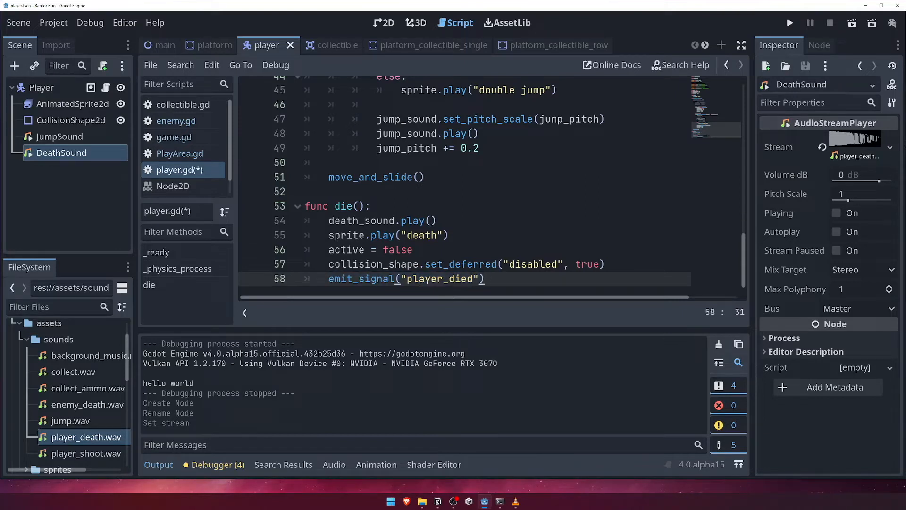
pyautogui.press('ctrl+s')
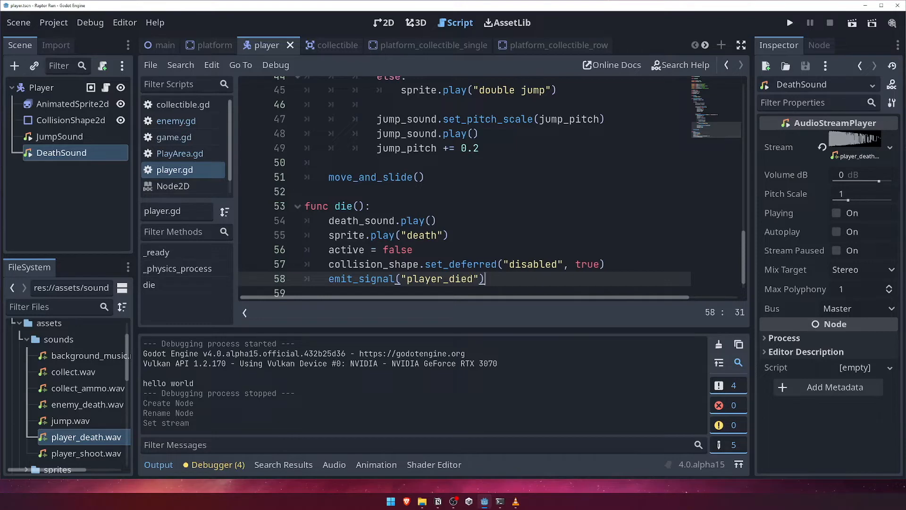
pyautogui.moveTo(788, 22)
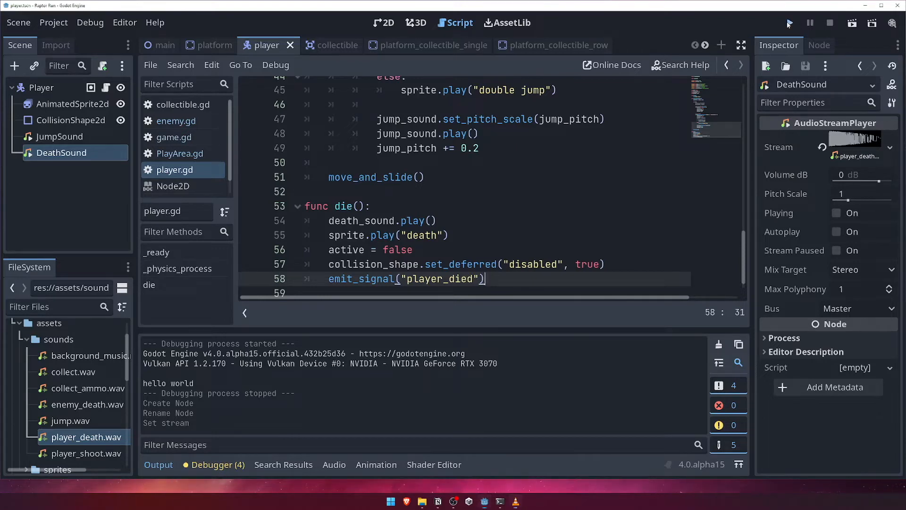
pyautogui.click(787, 23)
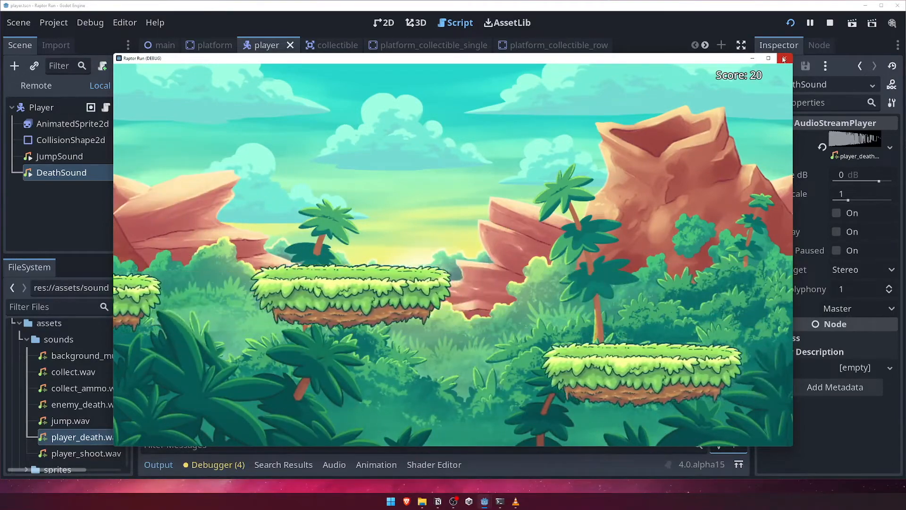
pyautogui.click(785, 58)
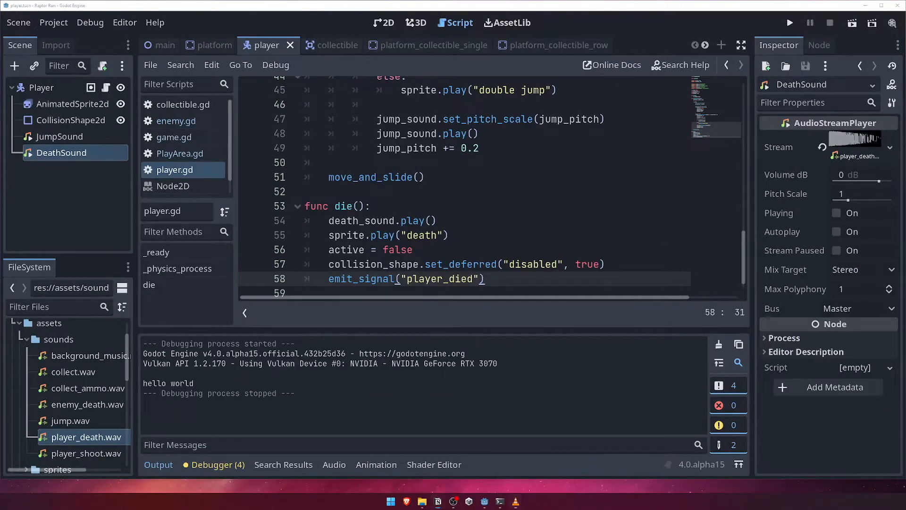
pyautogui.moveTo(491, 208)
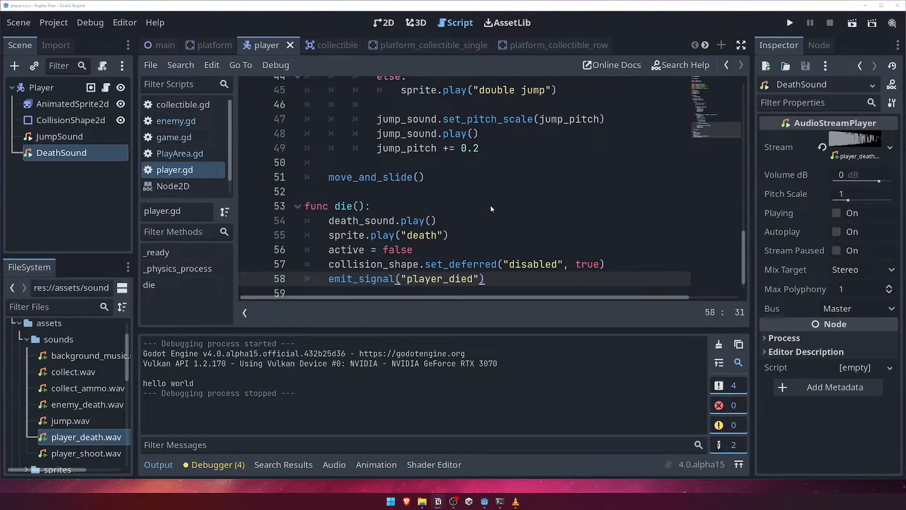
pyautogui.click(179, 137)
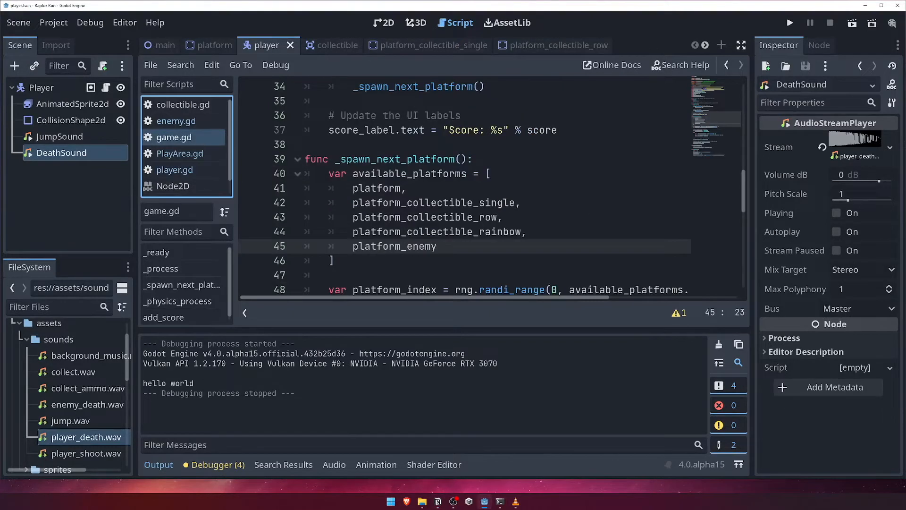
pyautogui.click(381, 158)
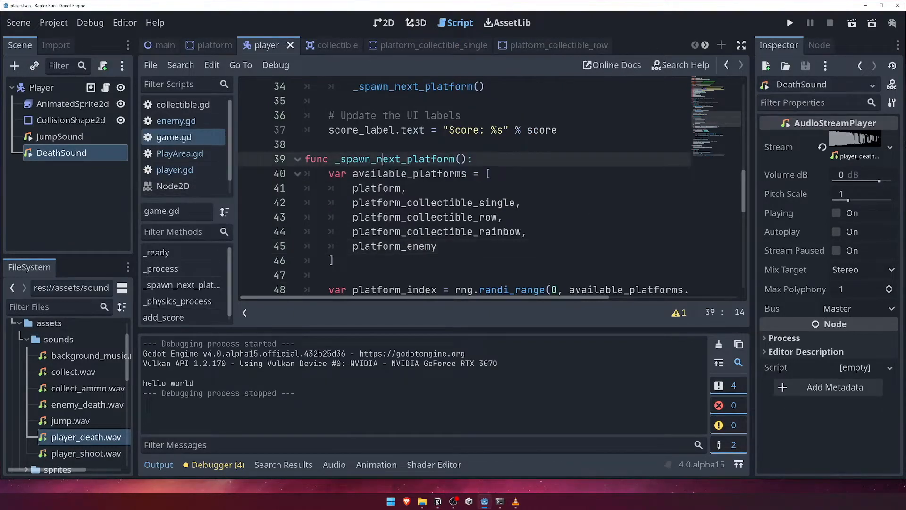
pyautogui.scroll(3)
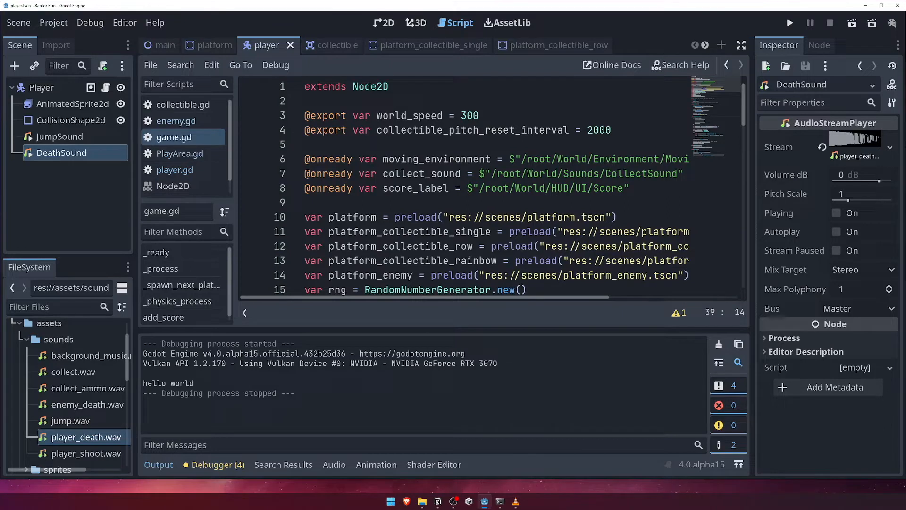
pyautogui.write('signal game_over')
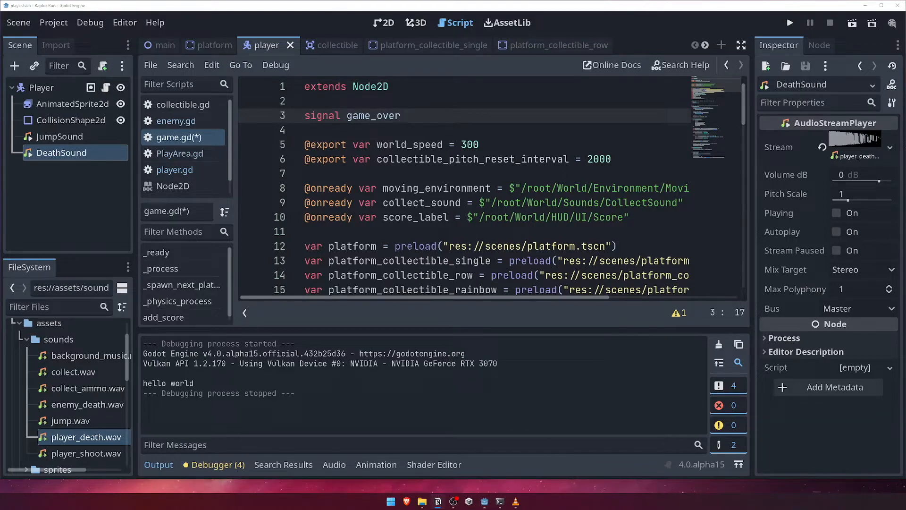
pyautogui.click(405, 231)
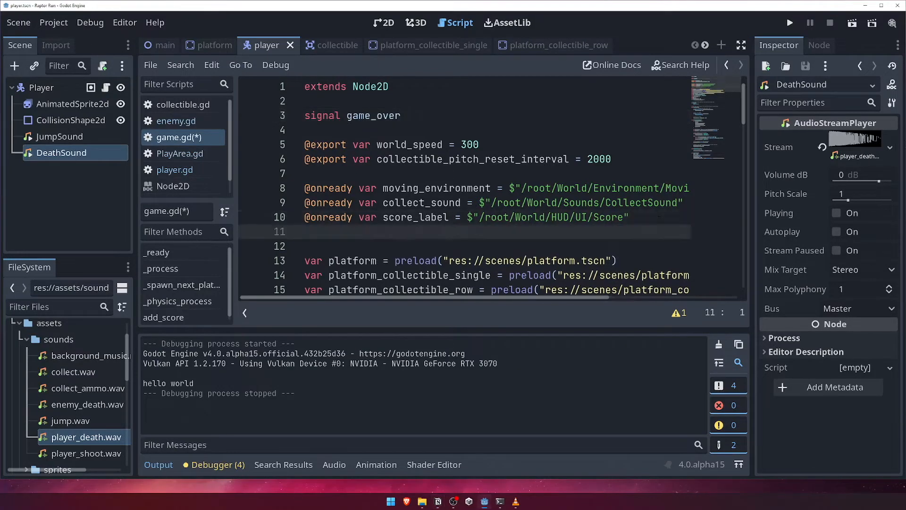
pyautogui.write('@onready var player = $"/root/World/Player"')
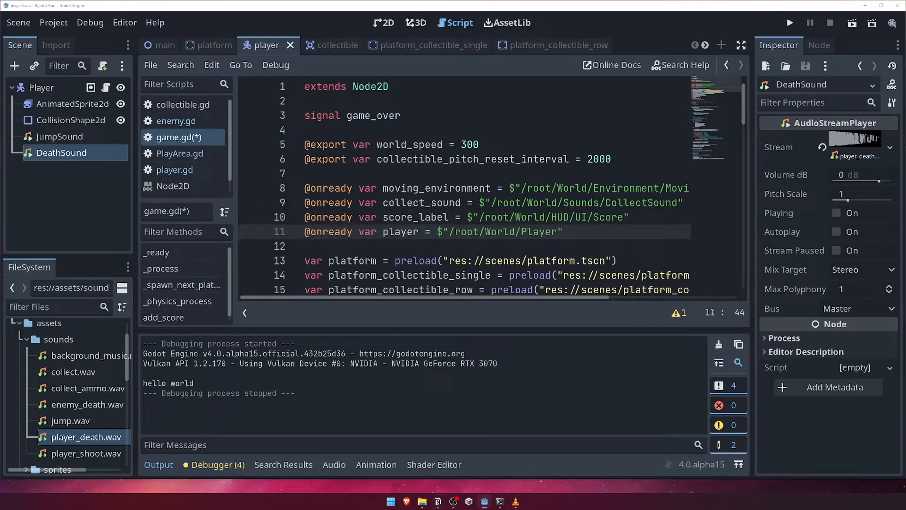
# Step: Connect player_died in _ready, add func _on_player_died(), and return early from _process while the player is inactive
pyautogui.scroll(-3)
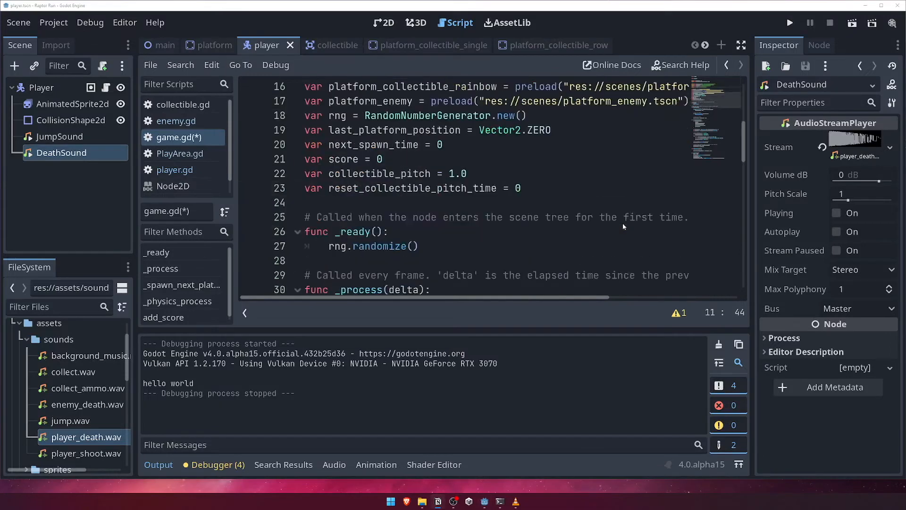
pyautogui.click(419, 245)
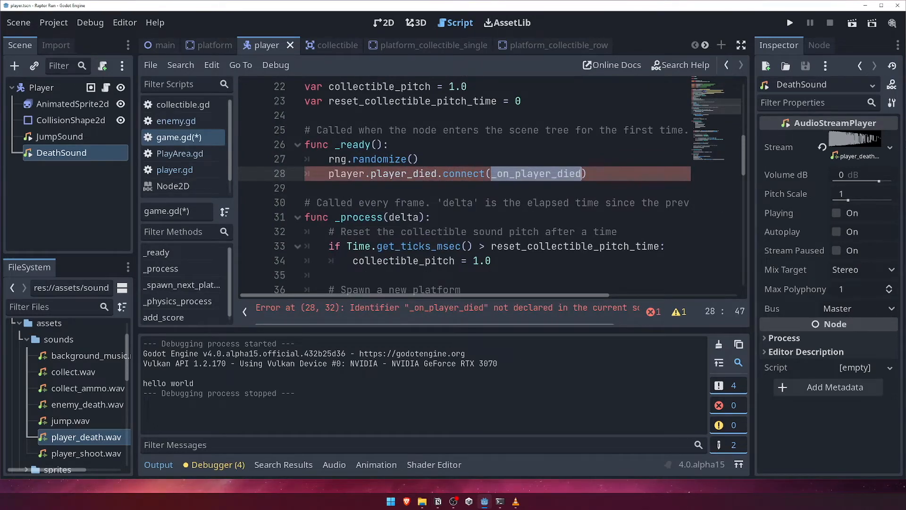
pyautogui.scroll(-3)
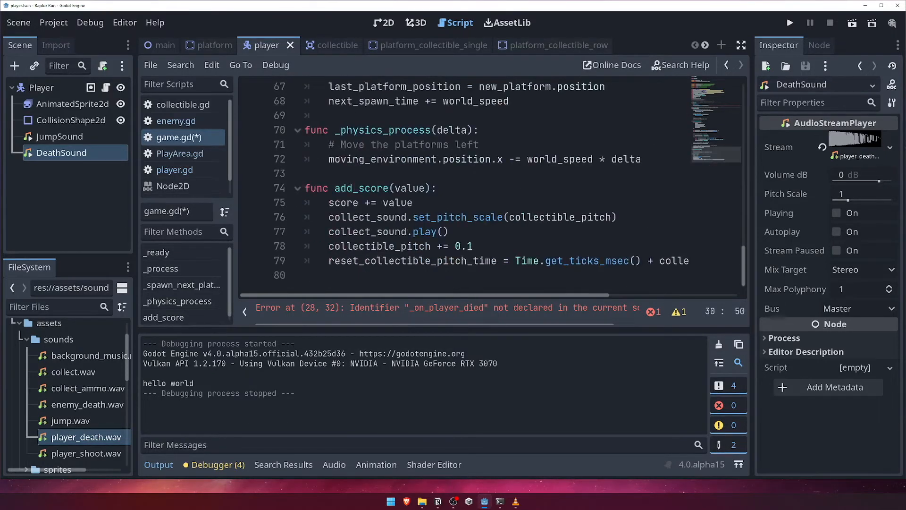
pyautogui.write('func _on_player_died')
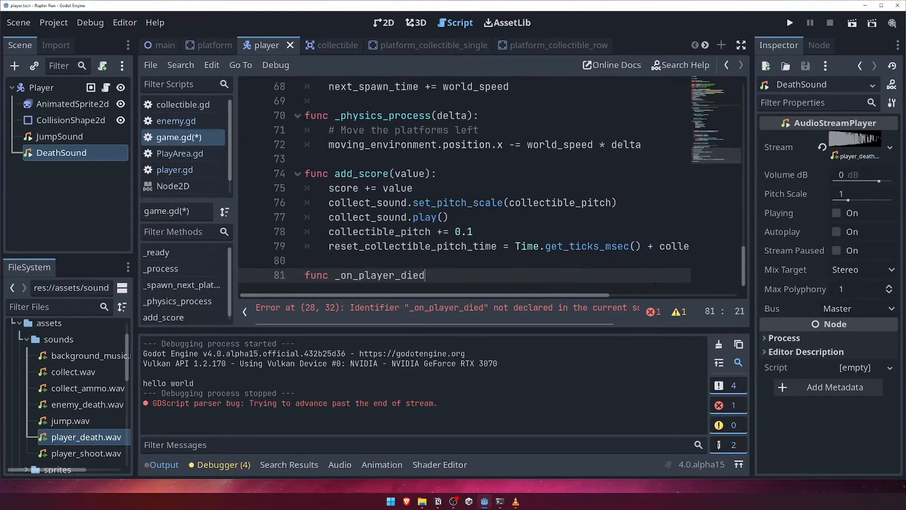
pyautogui.write('():')
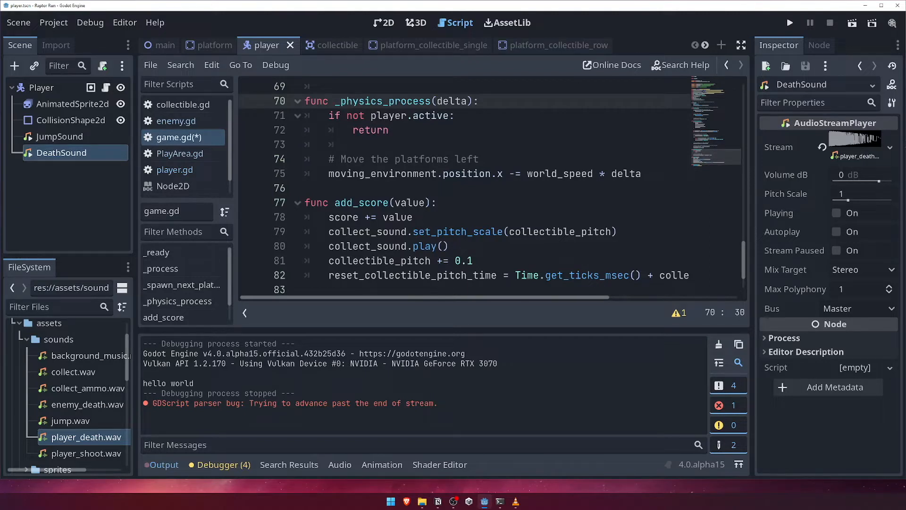
pyautogui.scroll(3)
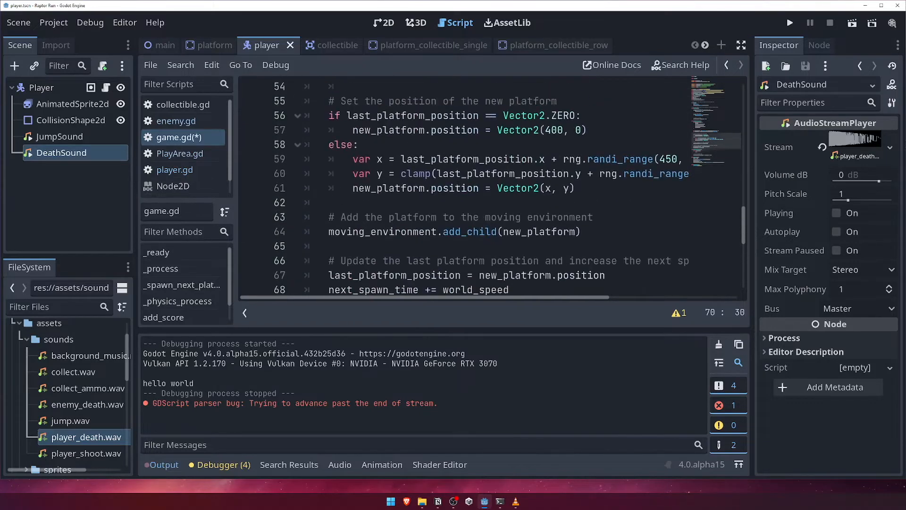
pyautogui.scroll(3)
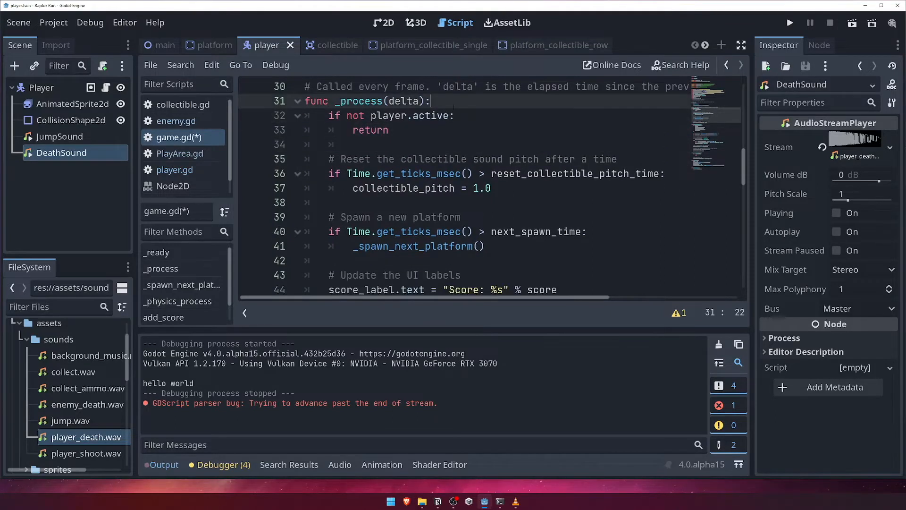
pyautogui.click(388, 129)
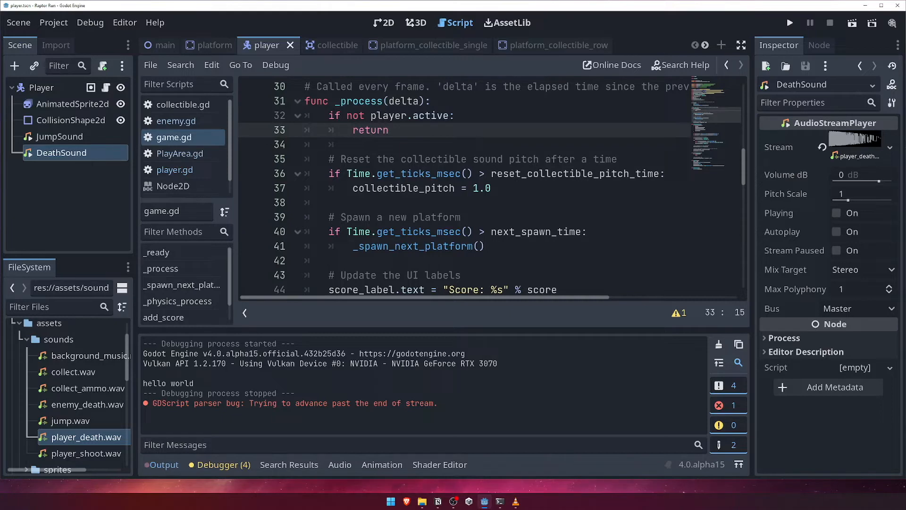
pyautogui.click(789, 22)
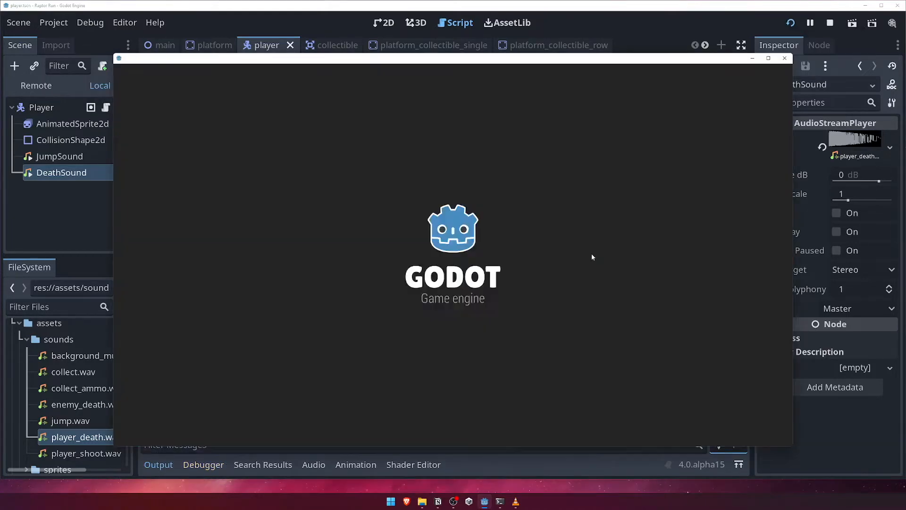
pyautogui.click(790, 22)
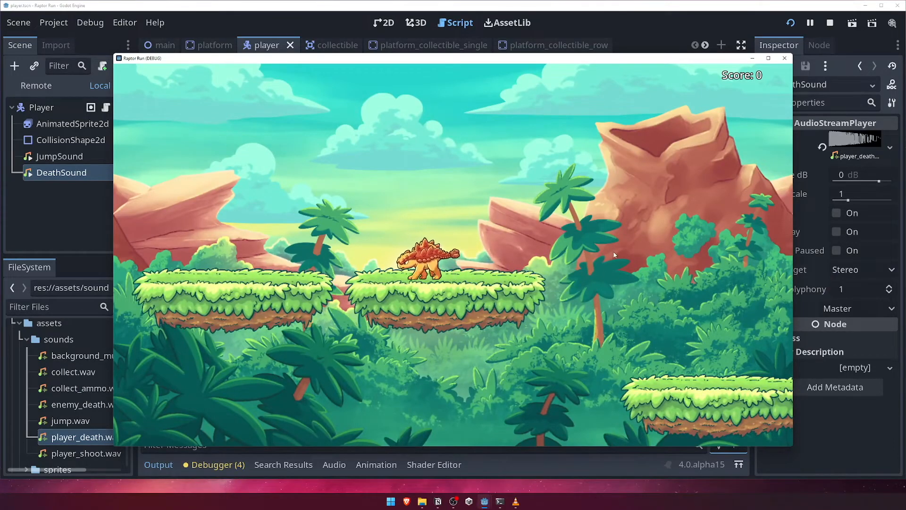
pyautogui.click(829, 23)
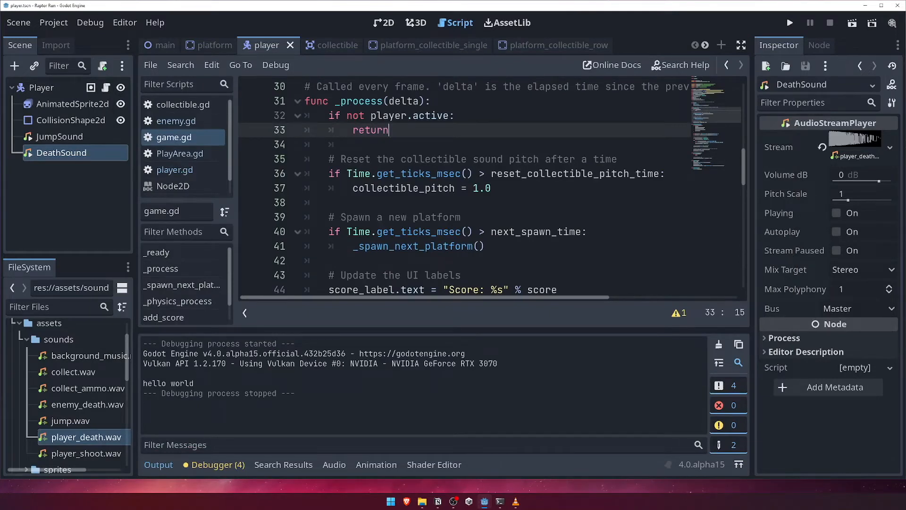
# Step: In enemy.gd connect player.player_died to _on_player_died, which calls set_active(false) and plays idle; save
pyautogui.click(177, 121)
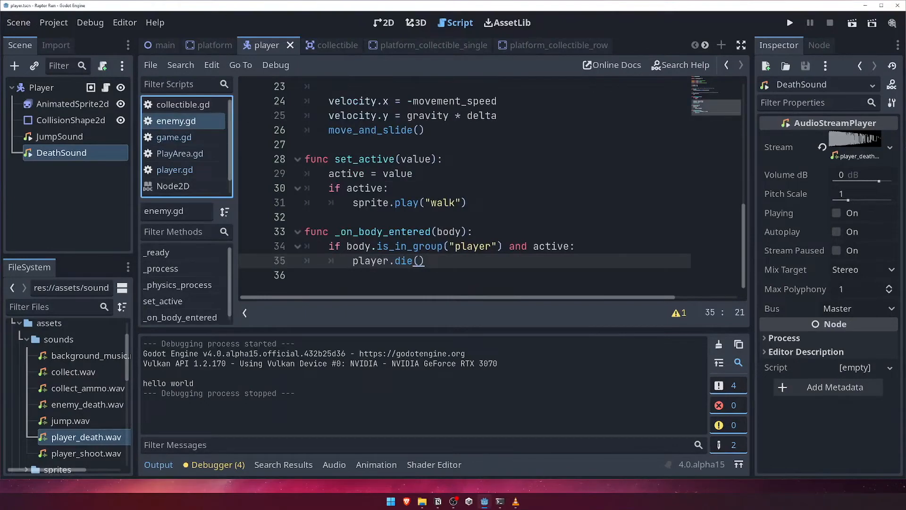
pyautogui.moveTo(777, 151)
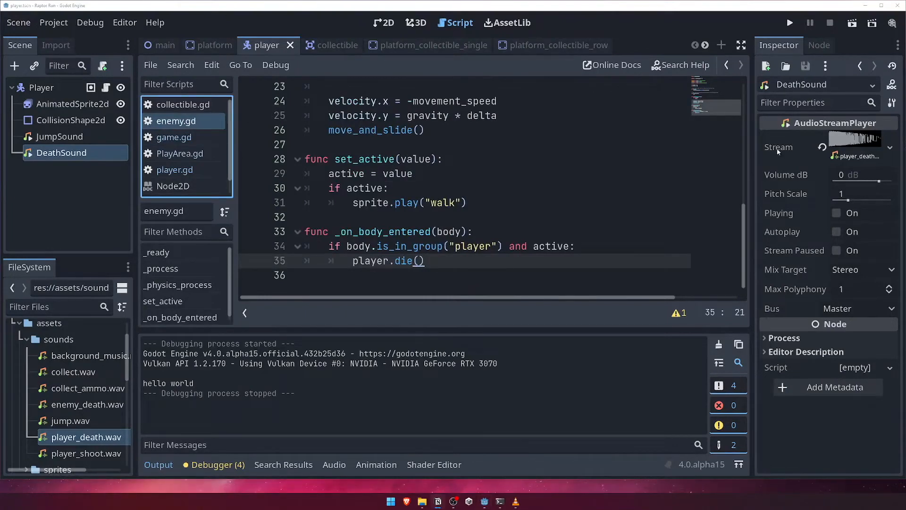
pyautogui.scroll(3)
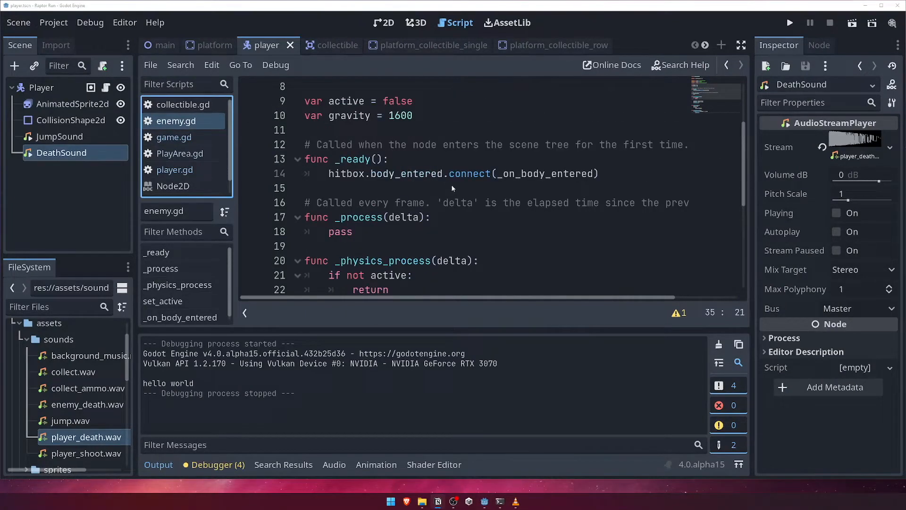
pyautogui.write('player.player_died.connect(_on_player_died)')
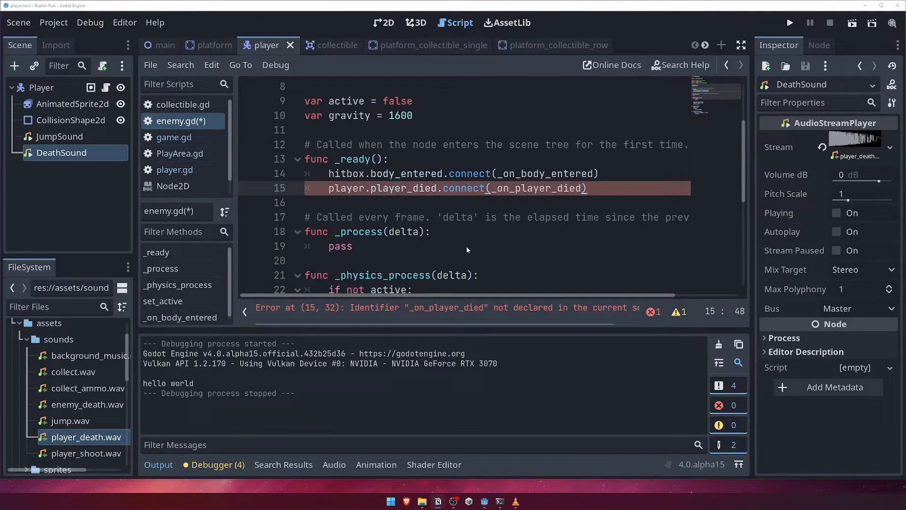
pyautogui.scroll(-3)
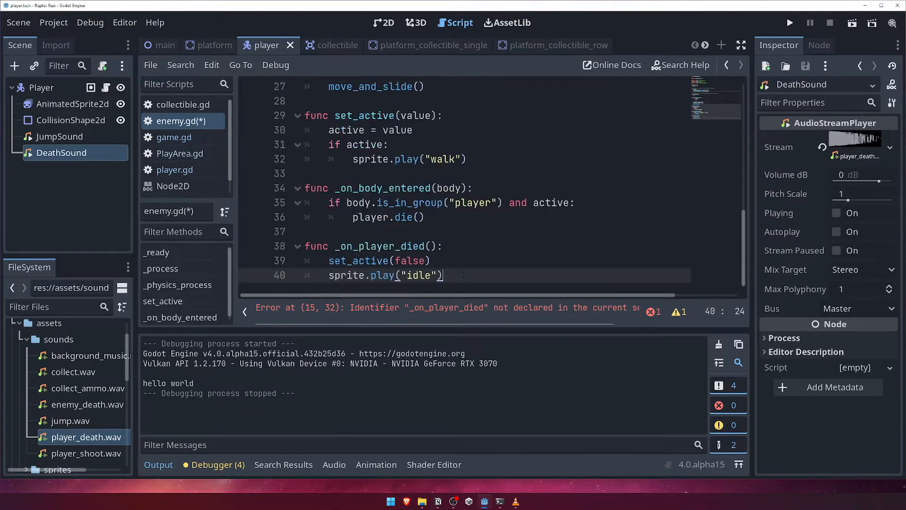
pyautogui.press('ctrl+s')
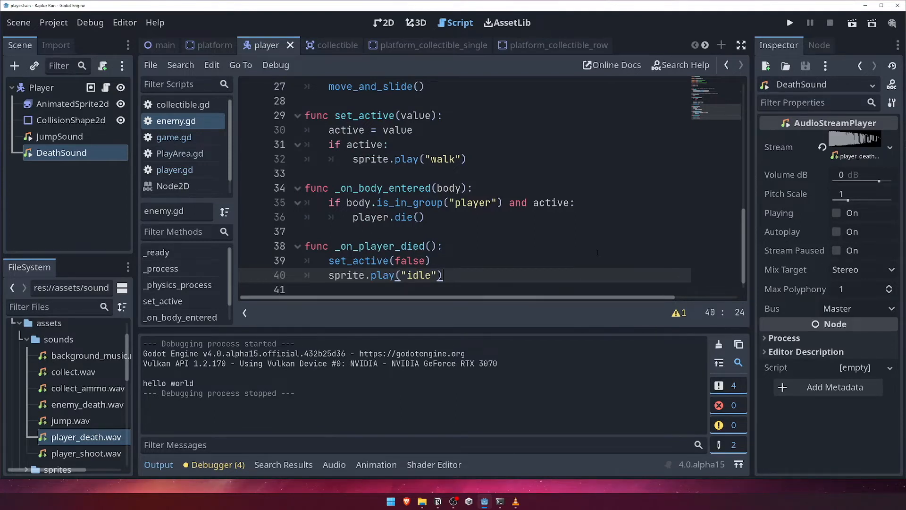
# Step: Run the game to test enemies stopping on death, then close it
pyautogui.click(347, 246)
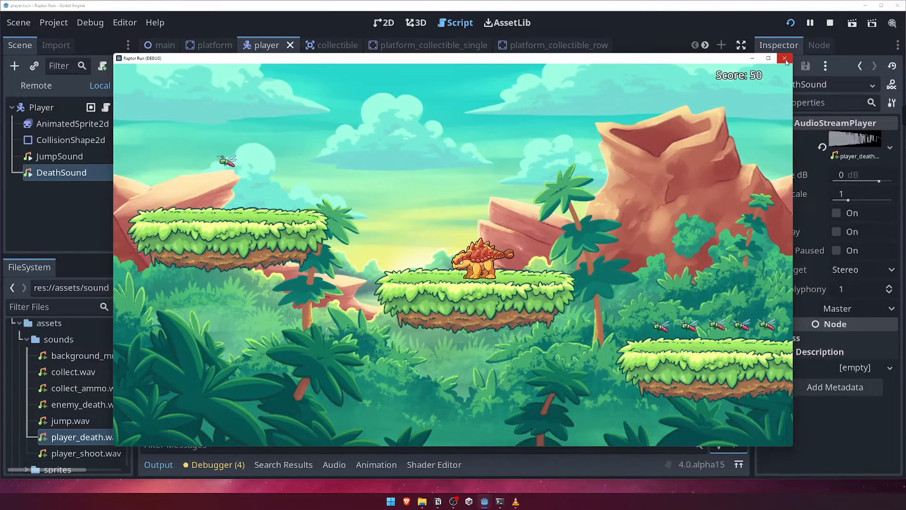
pyautogui.click(784, 57)
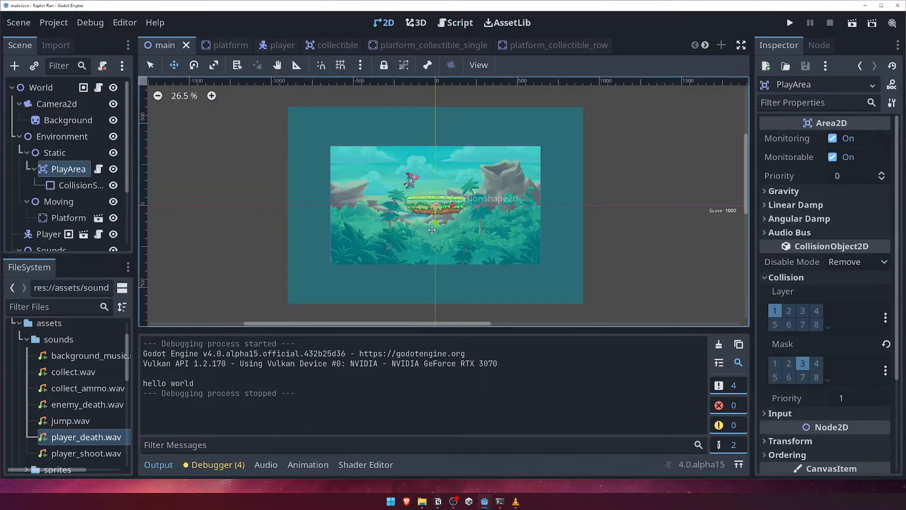
# Step: Create an Area2D named Ground under Static with collision mask layer 2
pyautogui.scroll(-3)
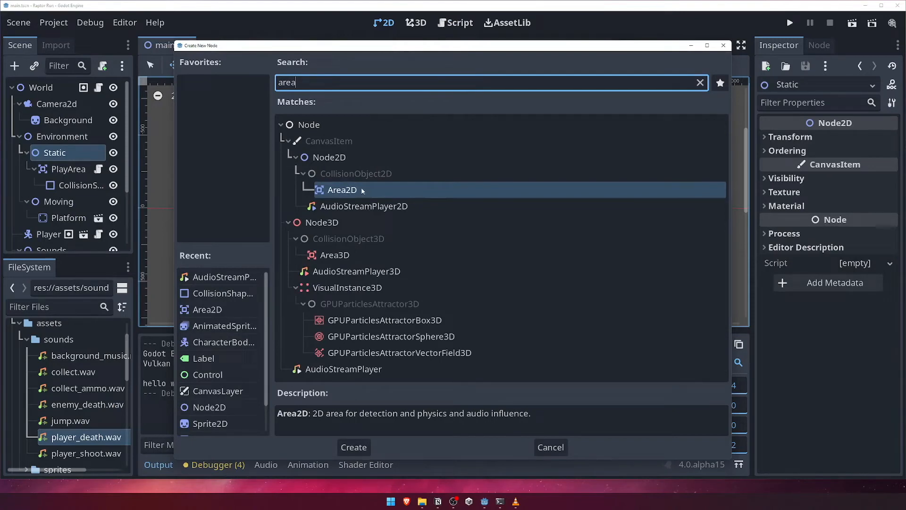
pyautogui.click(353, 446)
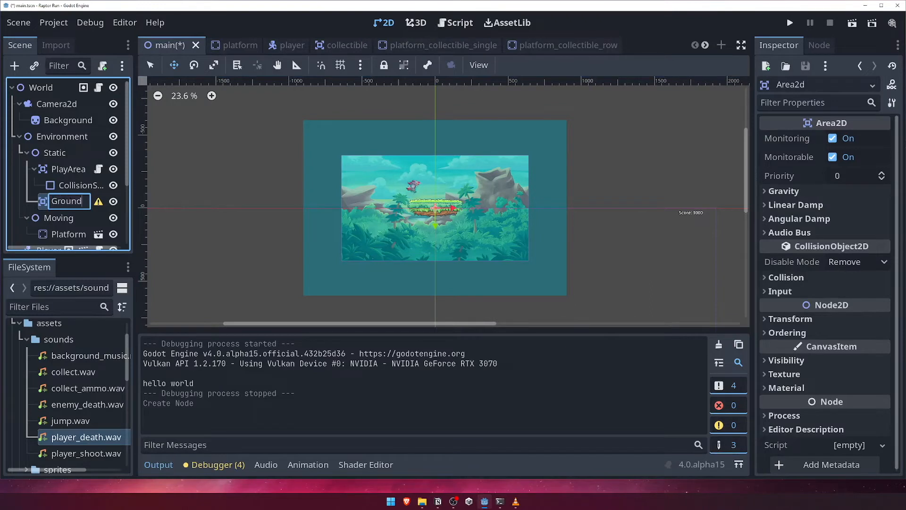
pyautogui.press('Return')
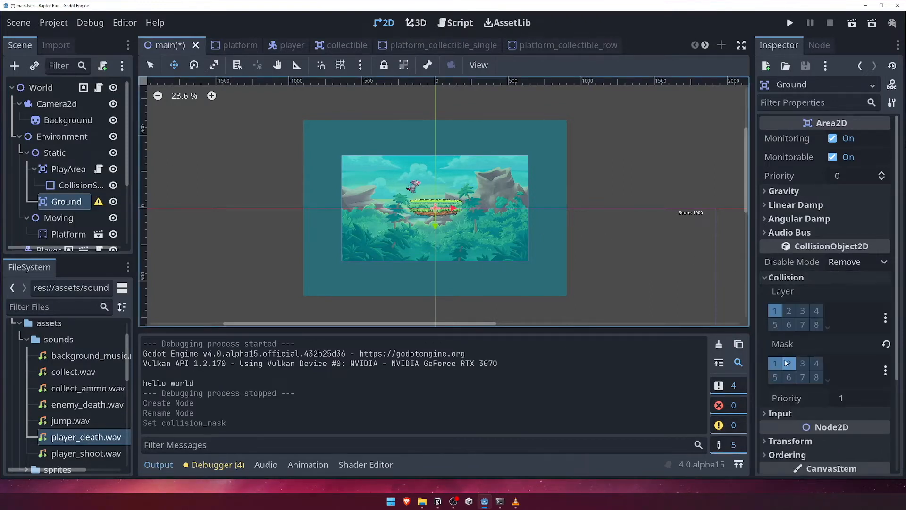
pyautogui.click(788, 363)
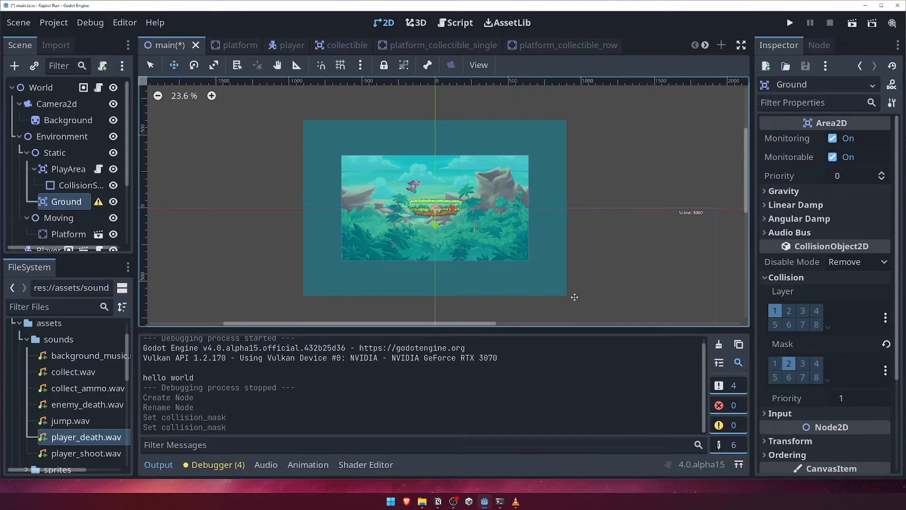
# Step: Give Ground a CollisionShape2D with a 3000×20 rectangle positioned at y 2000
pyautogui.rightClick(65, 201)
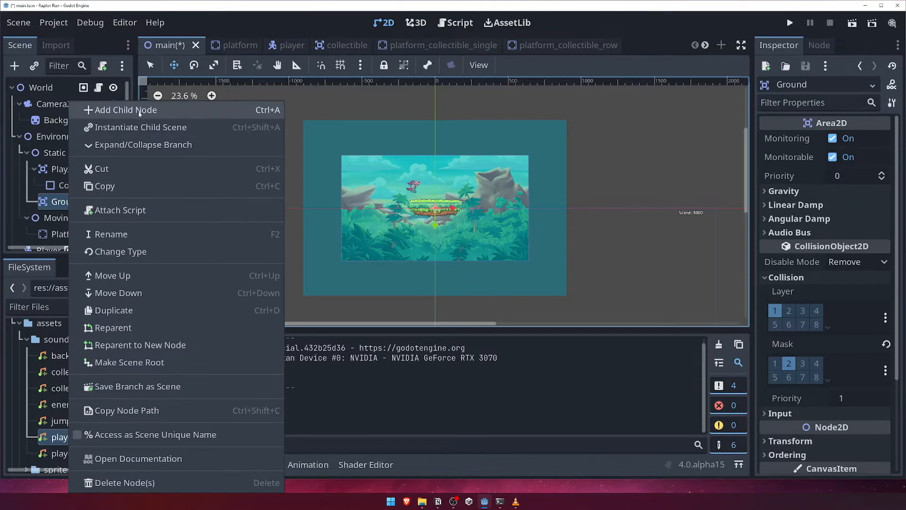
pyautogui.click(125, 109)
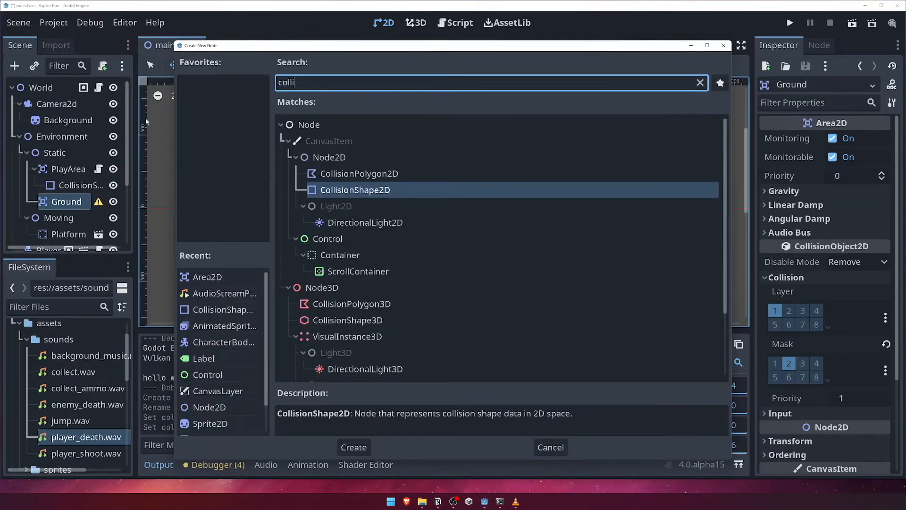
pyautogui.click(353, 446)
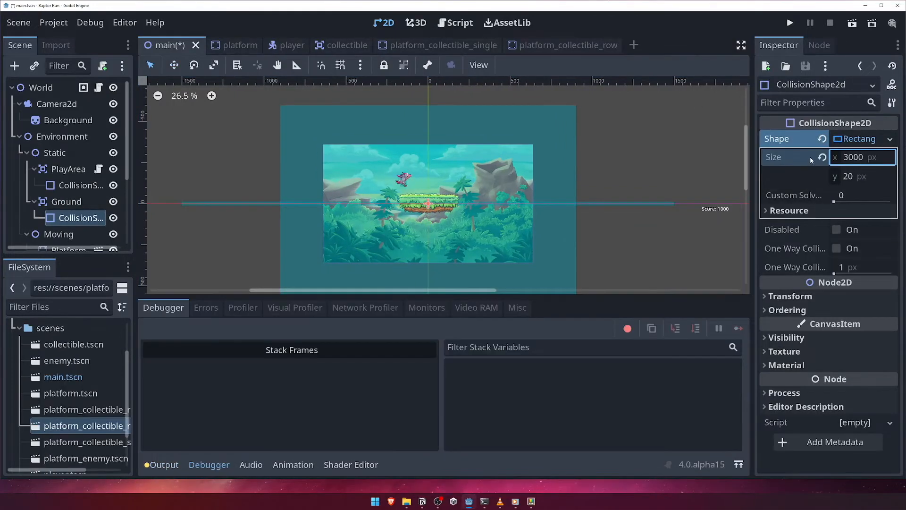
pyautogui.scroll(-3)
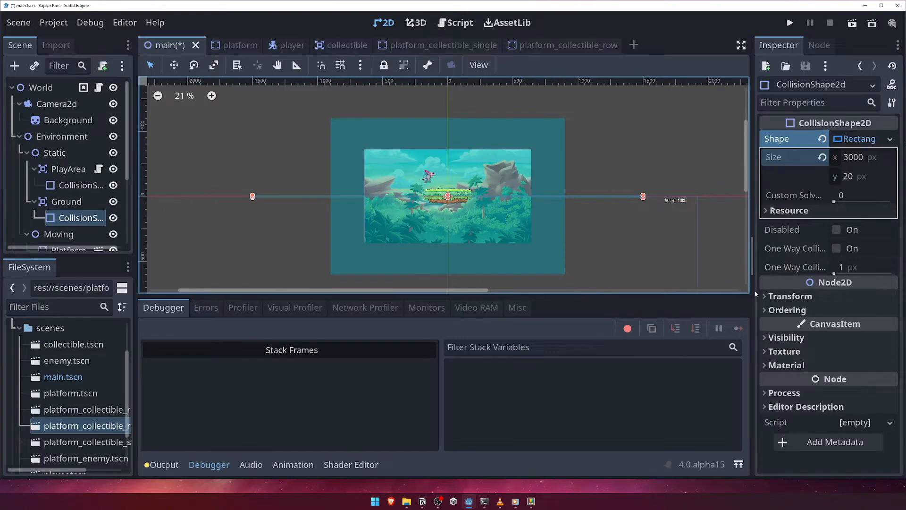
pyautogui.click(789, 295)
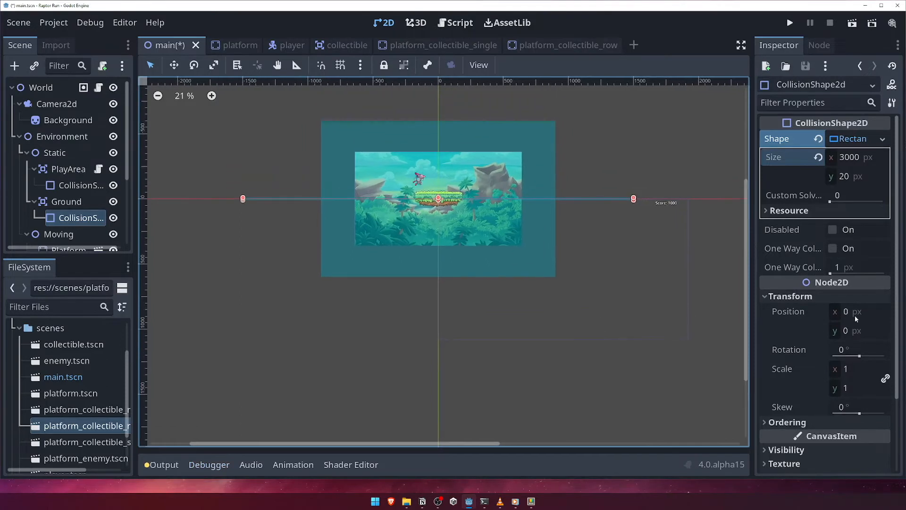
pyautogui.click(860, 311)
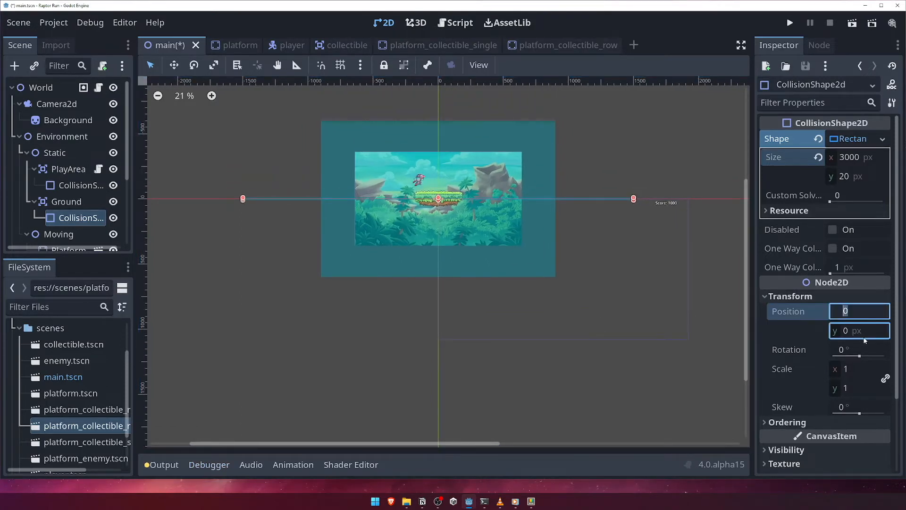
pyautogui.write('2000')
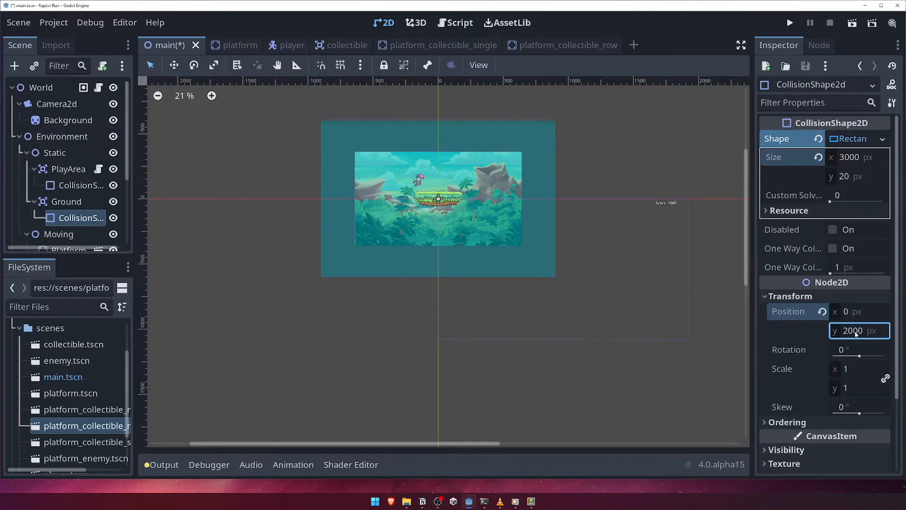
pyautogui.scroll(-3)
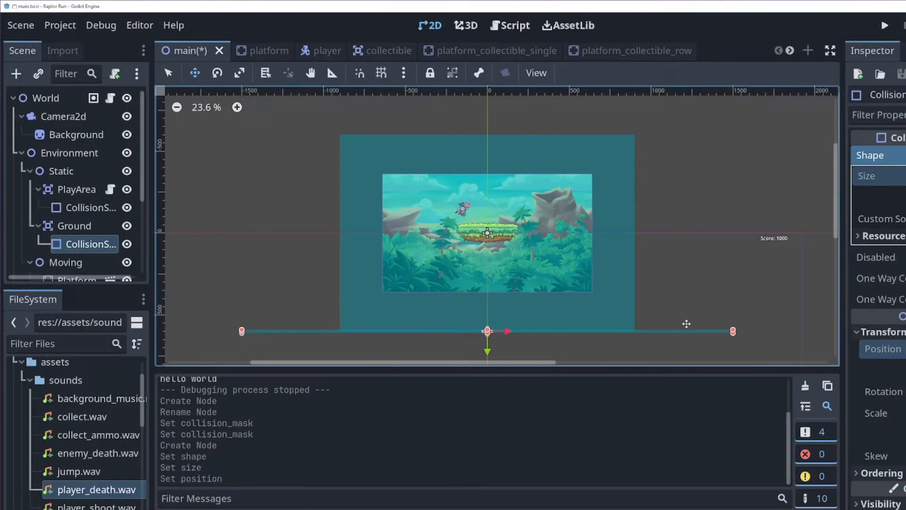
pyautogui.click(509, 25)
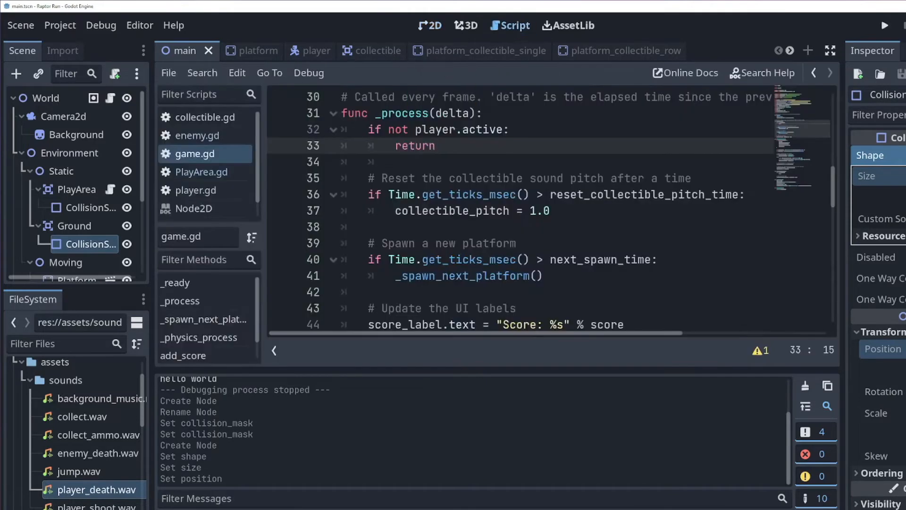
pyautogui.scroll(3)
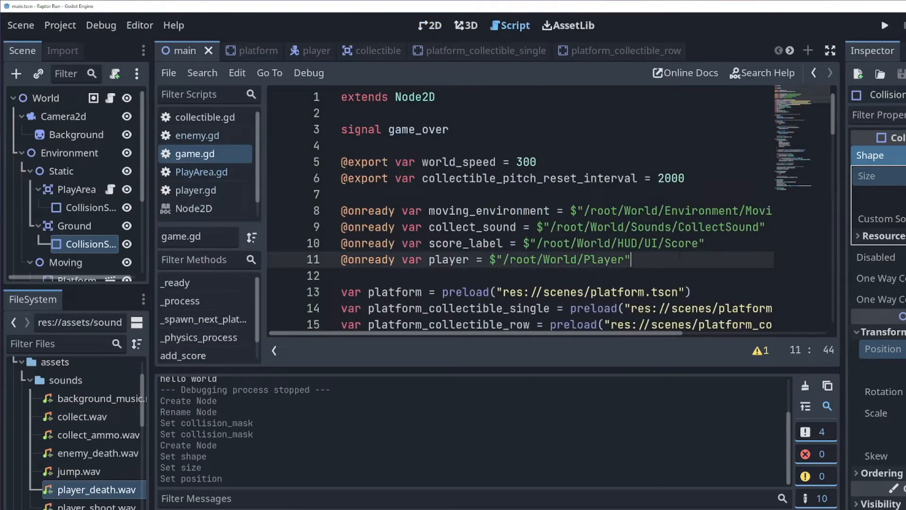
pyautogui.write('onready var ground = $"/root/World/Environment/Static/Ground"')
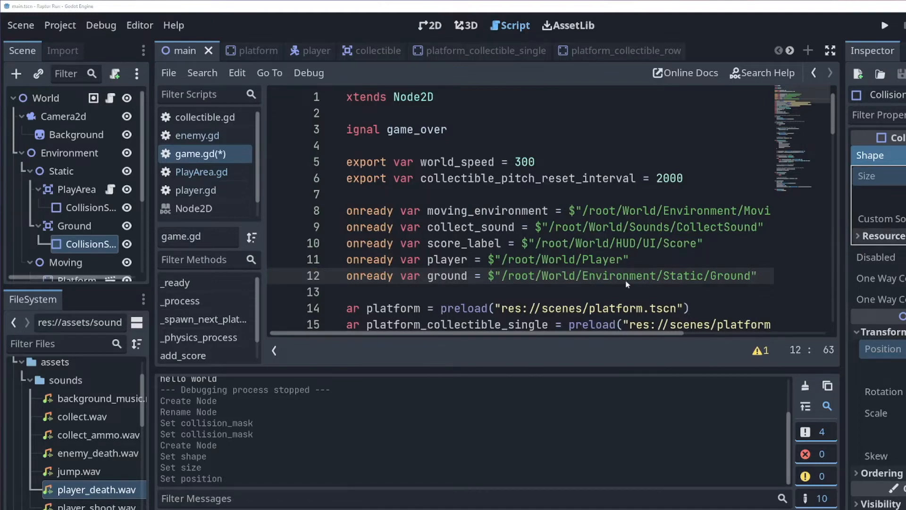
pyautogui.scroll(-3)
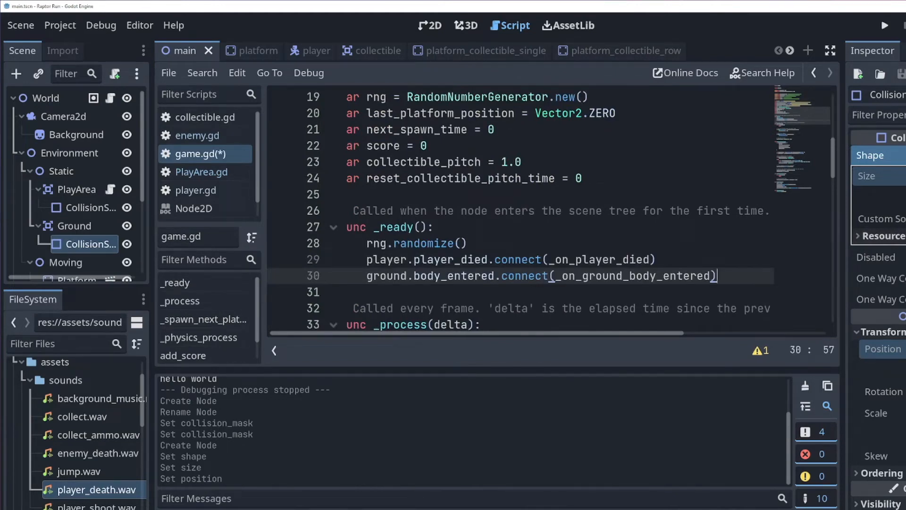
pyautogui.scroll(-3)
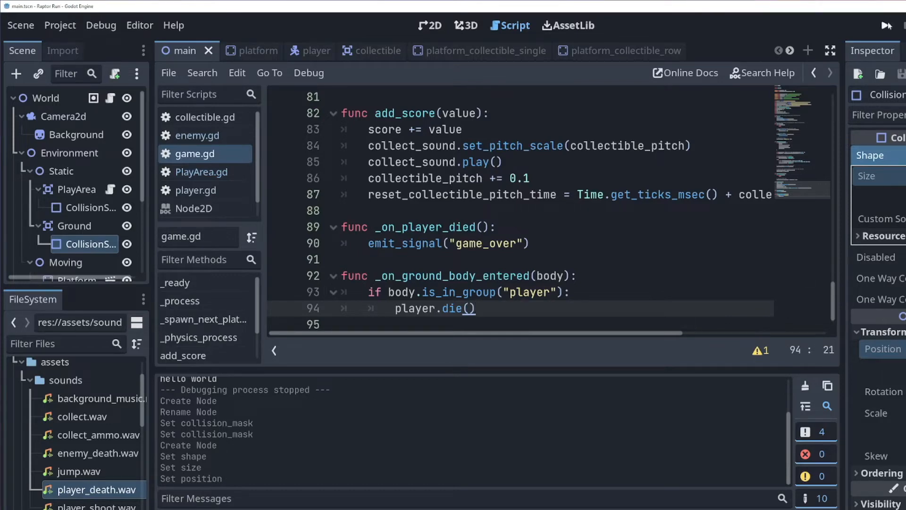
pyautogui.click(886, 25)
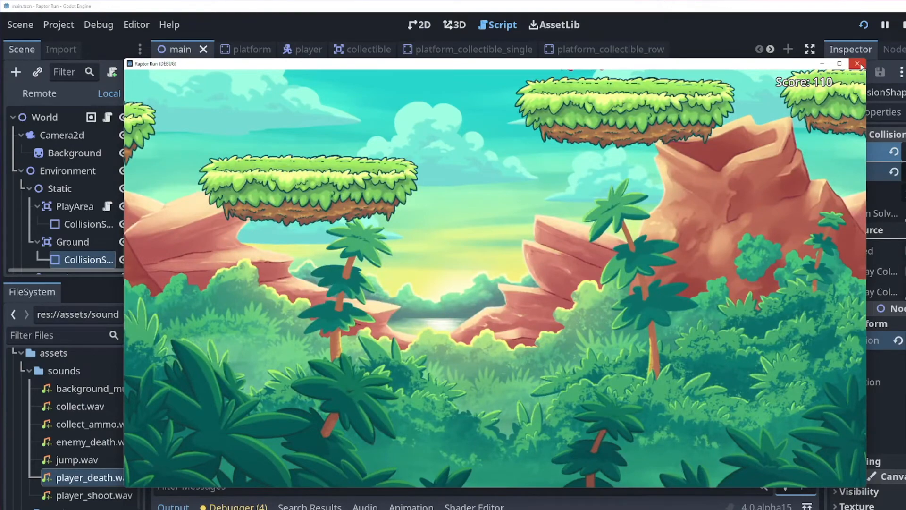
pyautogui.click(858, 63)
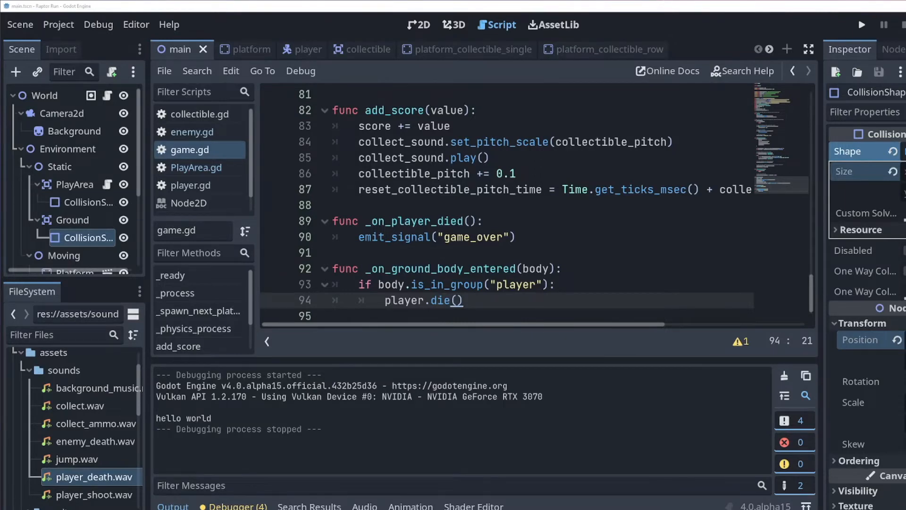
# Step: In the 2D view add a Label child under UI for the Game Over message
pyautogui.click(418, 25)
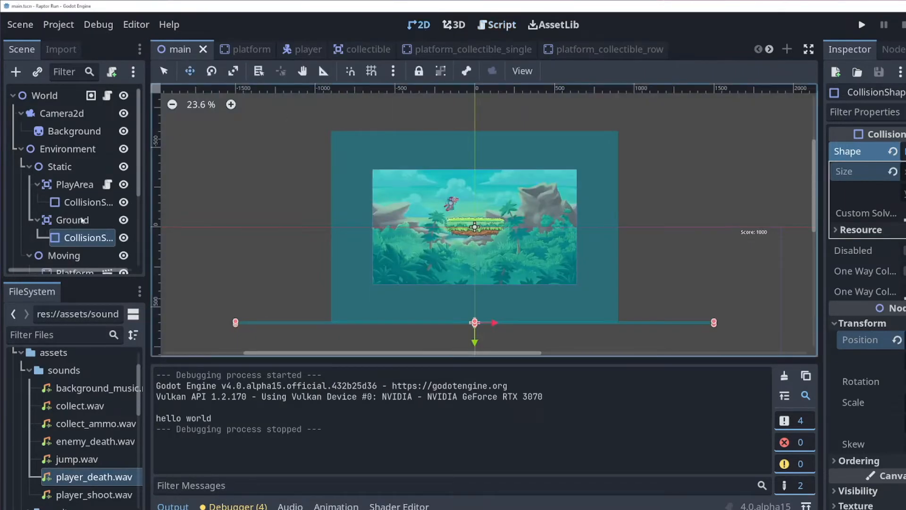
pyautogui.scroll(-3)
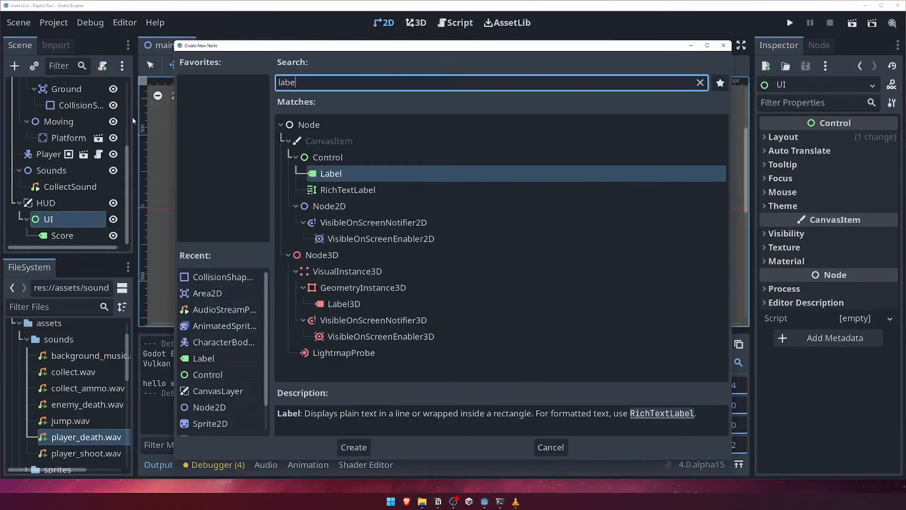
pyautogui.click(353, 447)
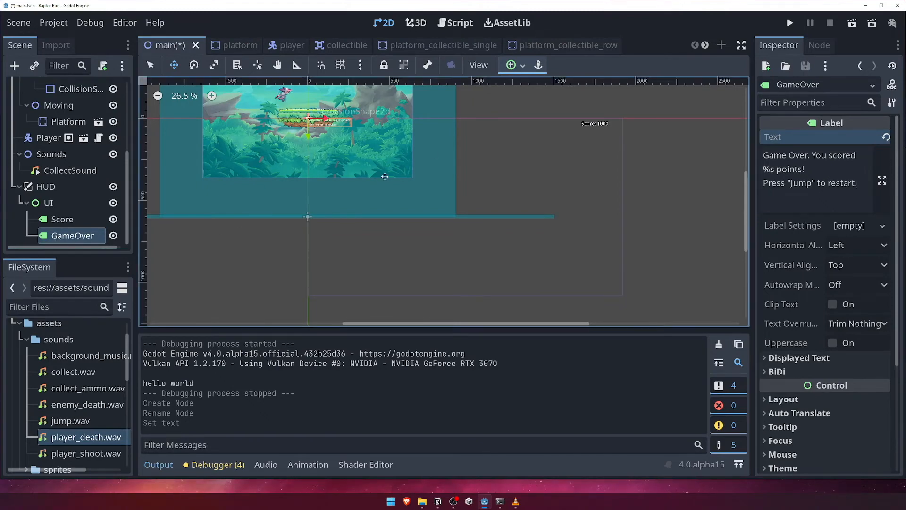
# Step: Anchor the GameOver label with the HCenter Wide preset and center its text horizontally
pyautogui.click(511, 66)
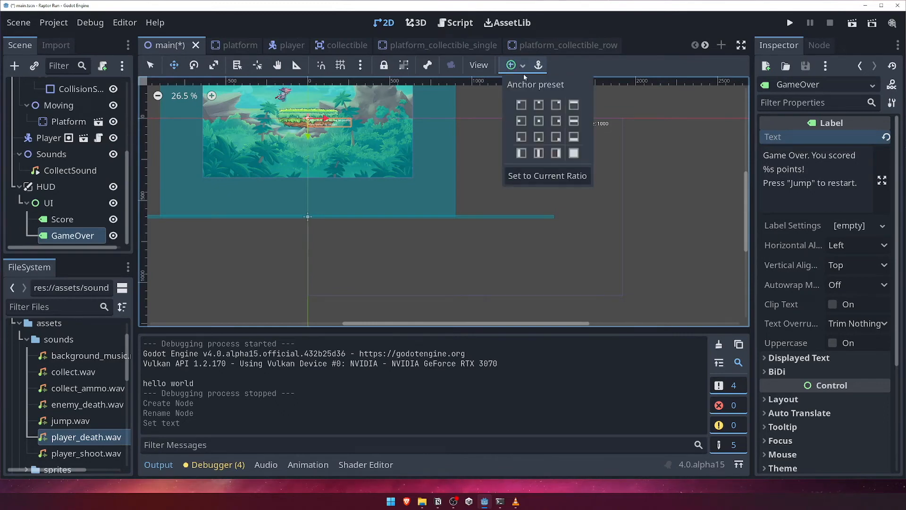
pyautogui.moveTo(573, 119)
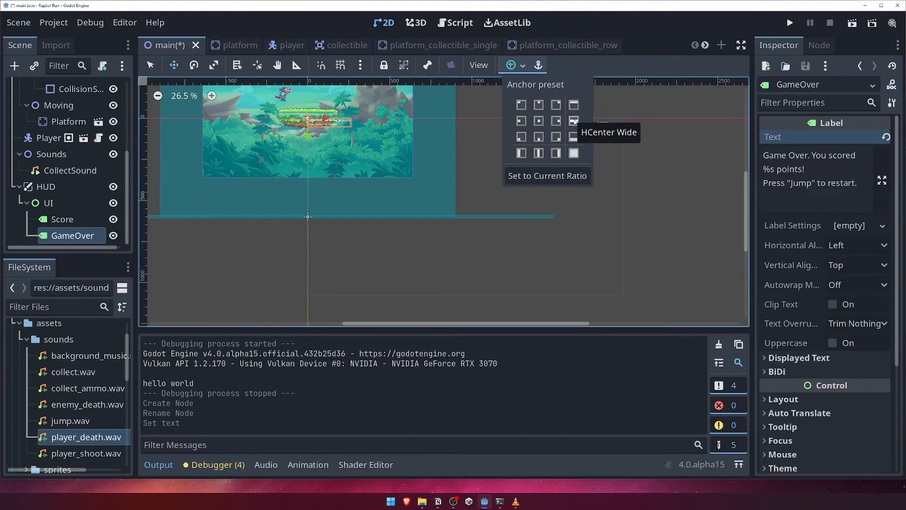
pyautogui.click(573, 122)
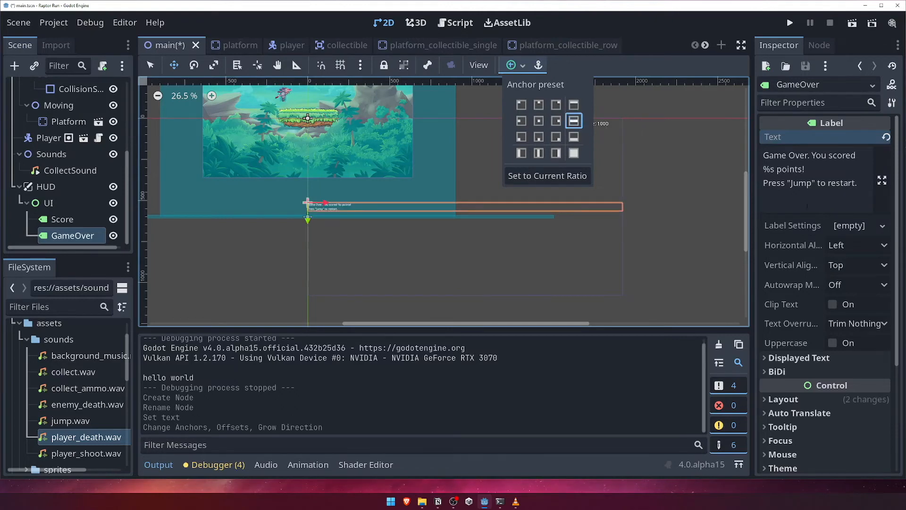
pyautogui.click(855, 244)
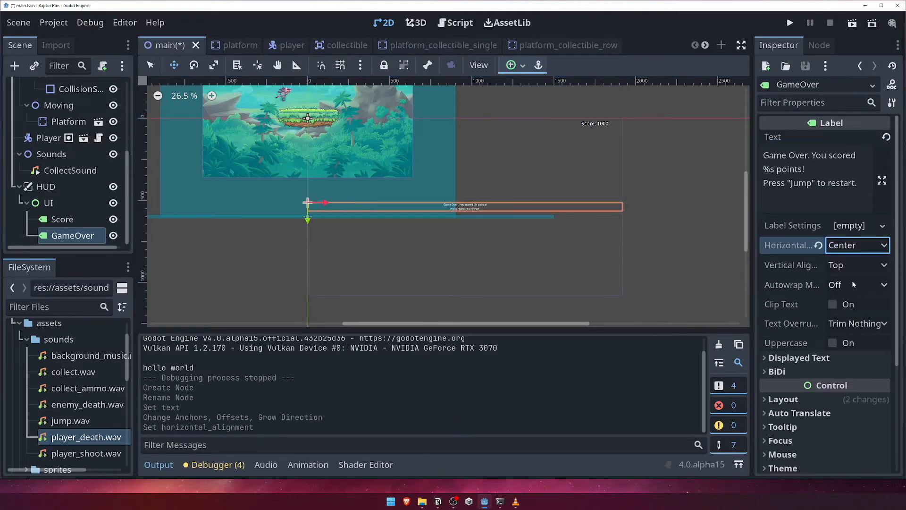
# Step: Override the label's outline size to 7 and hide the GameOver node
pyautogui.scroll(-3)
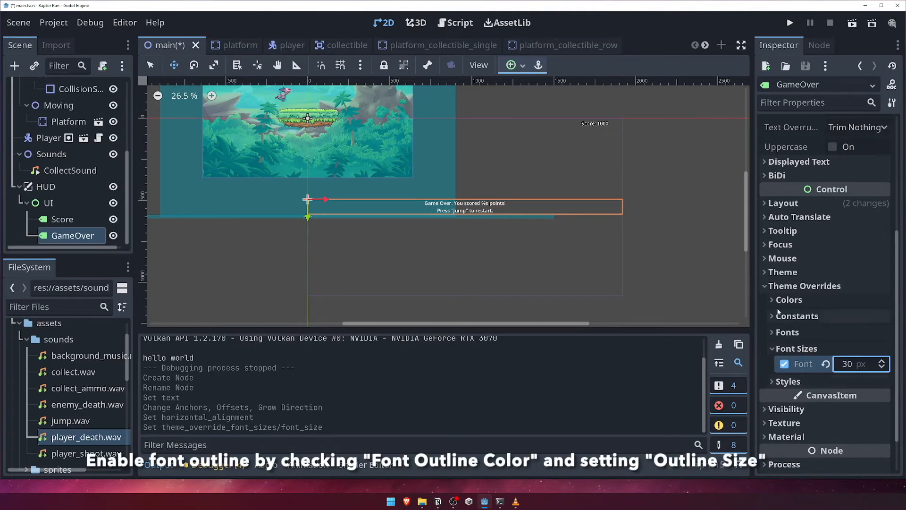
pyautogui.click(787, 299)
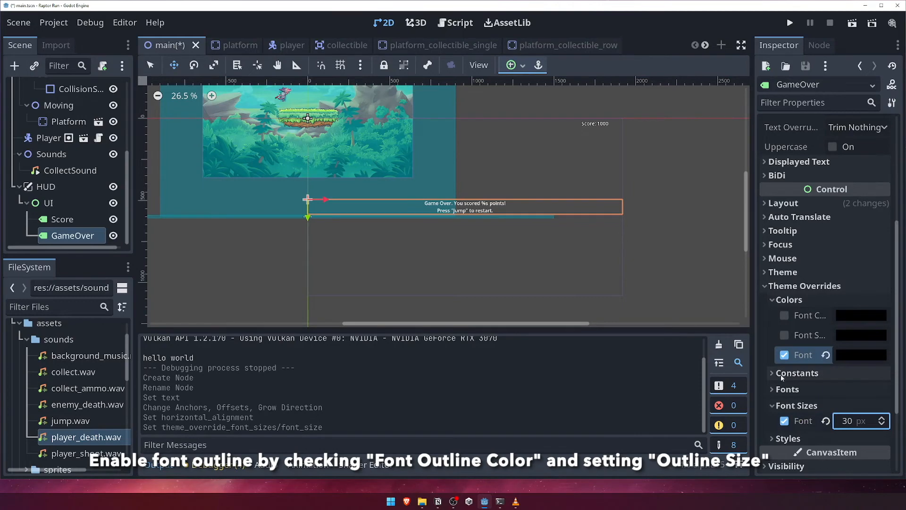
pyautogui.click(796, 373)
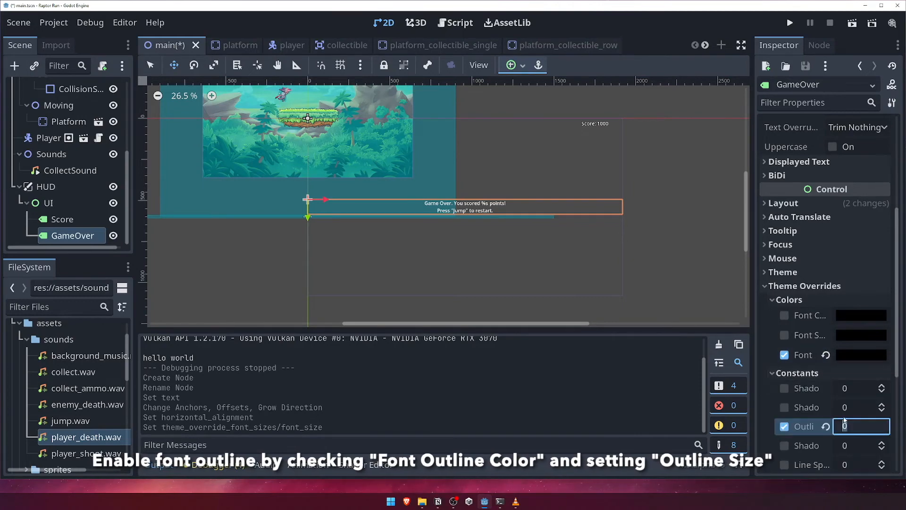
pyautogui.write('7')
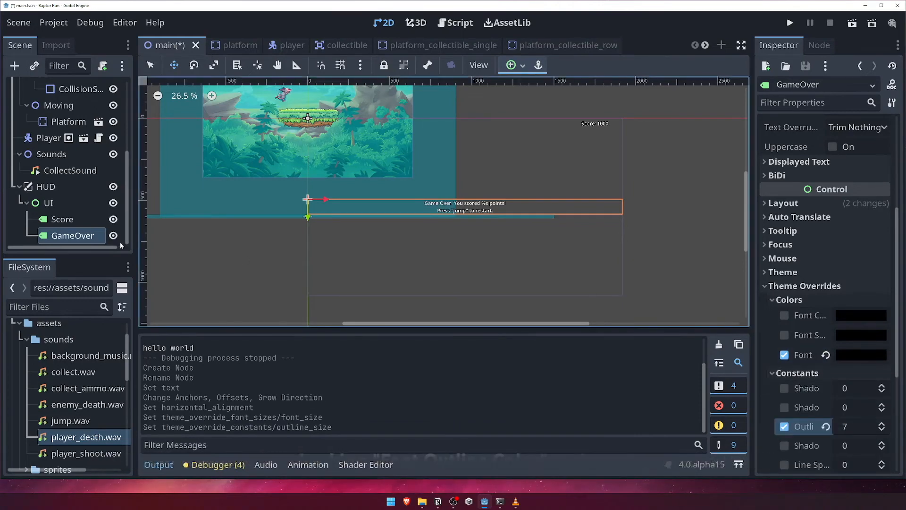
pyautogui.click(114, 235)
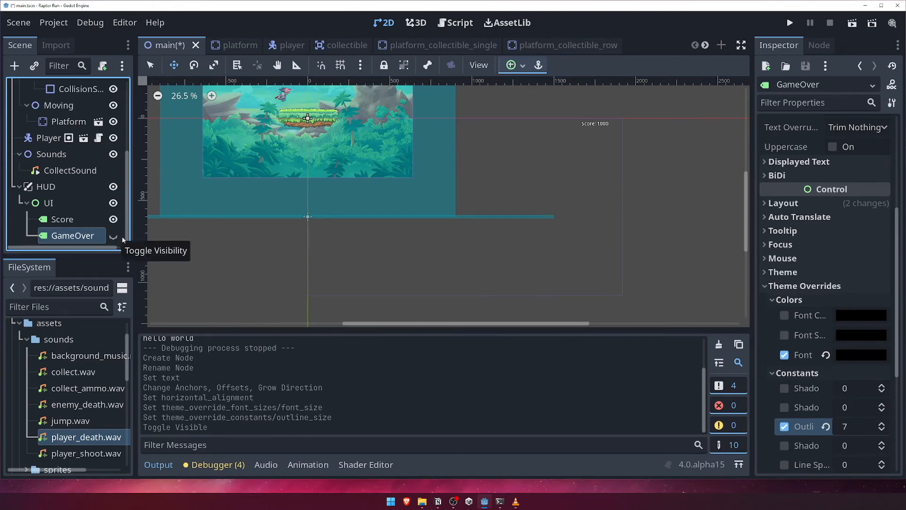
pyautogui.moveTo(403, 225)
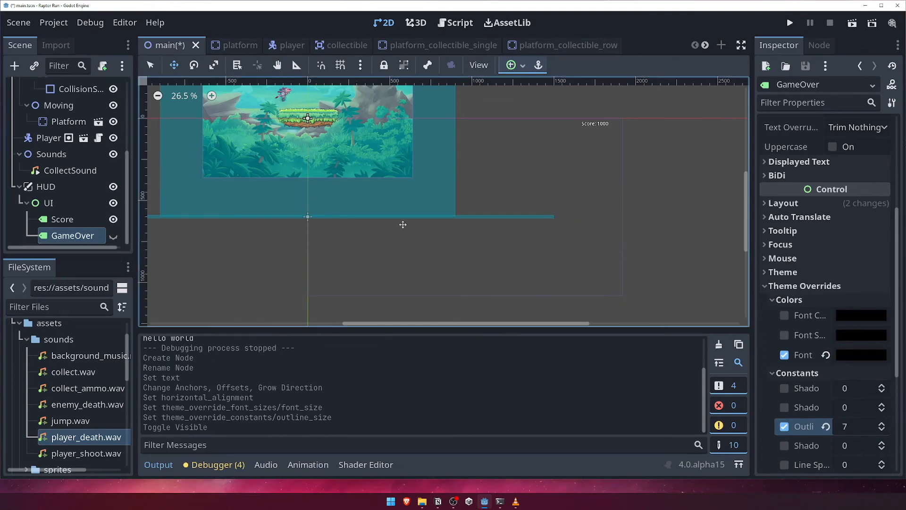
pyautogui.click(459, 22)
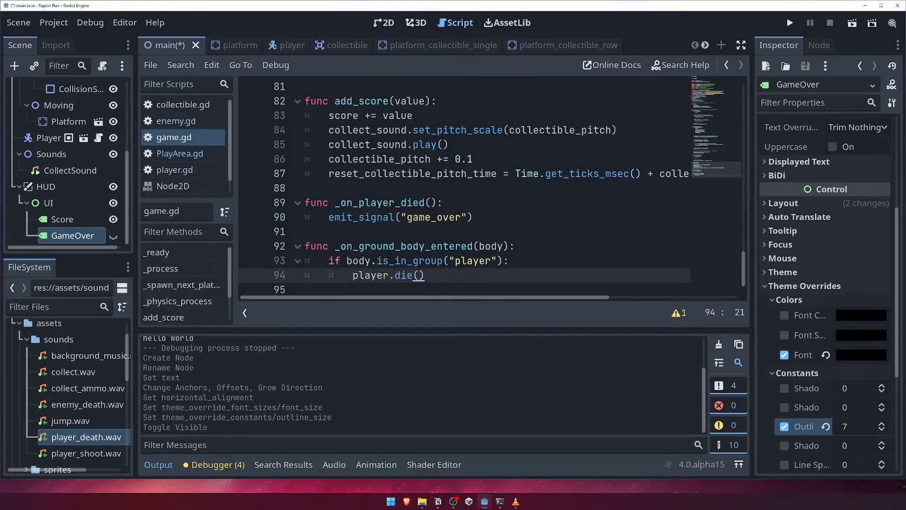
# Step: Add the game_over_label reference and show it with the score in _on_player_died, then save game.gd
pyautogui.scroll(3)
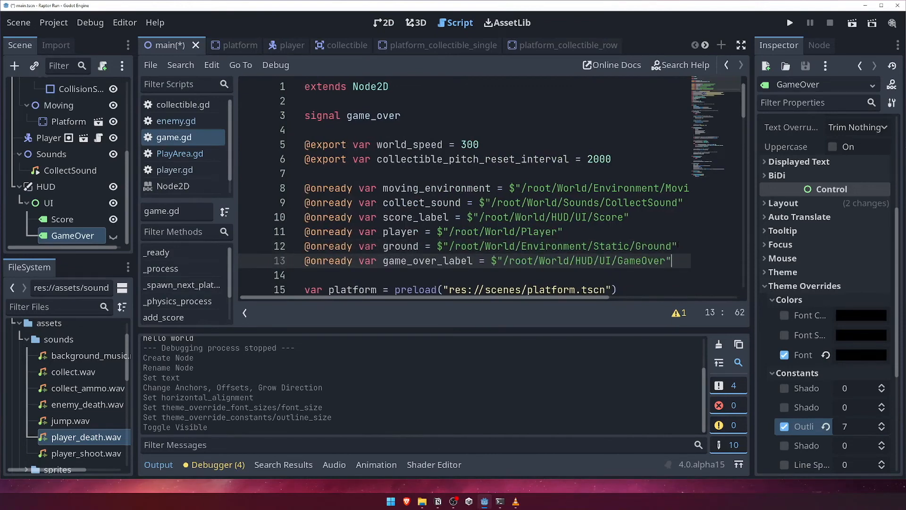
pyautogui.scroll(-3)
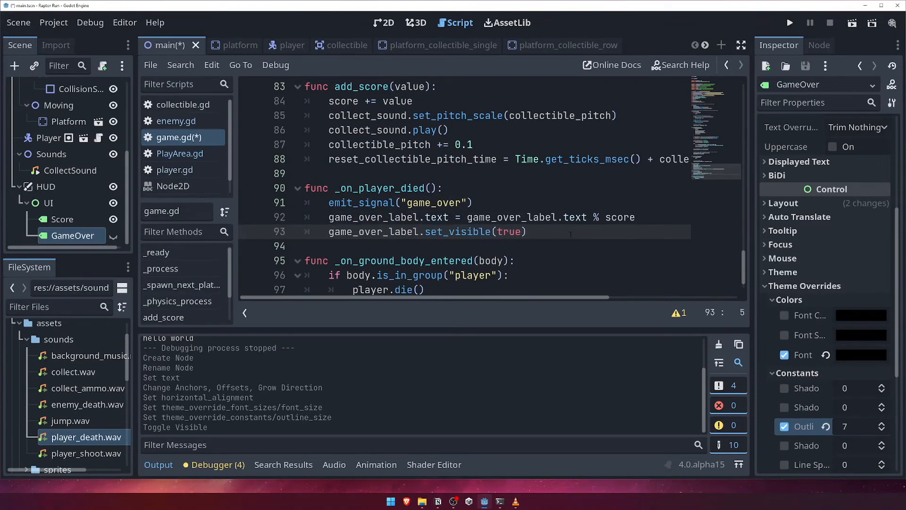
pyautogui.click(526, 231)
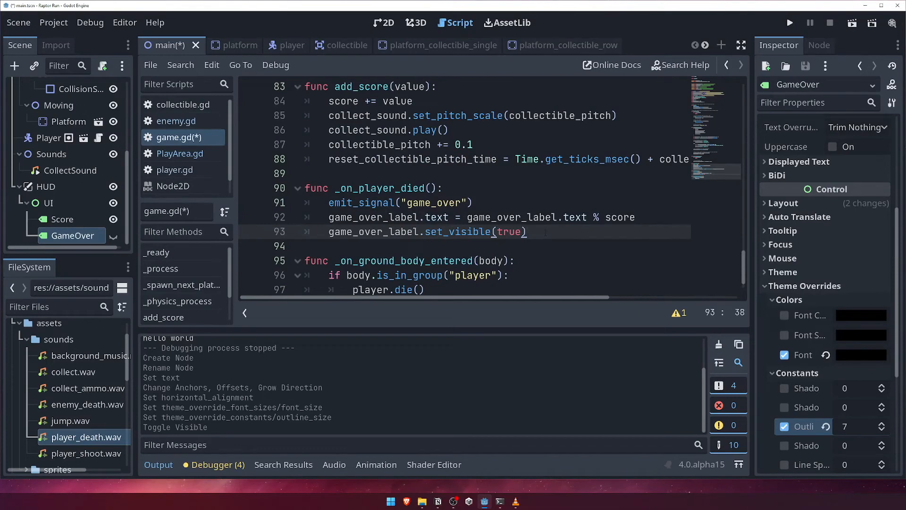
pyautogui.press('ctrl+s')
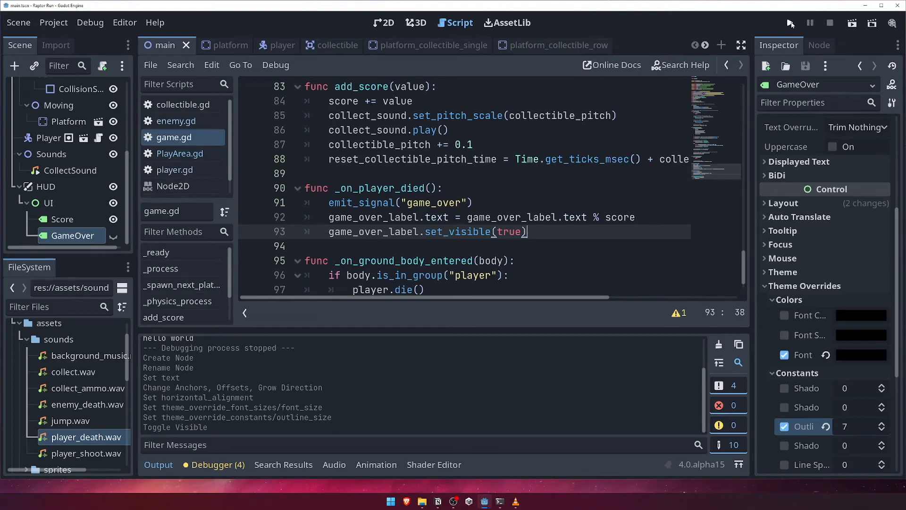
pyautogui.moveTo(791, 23)
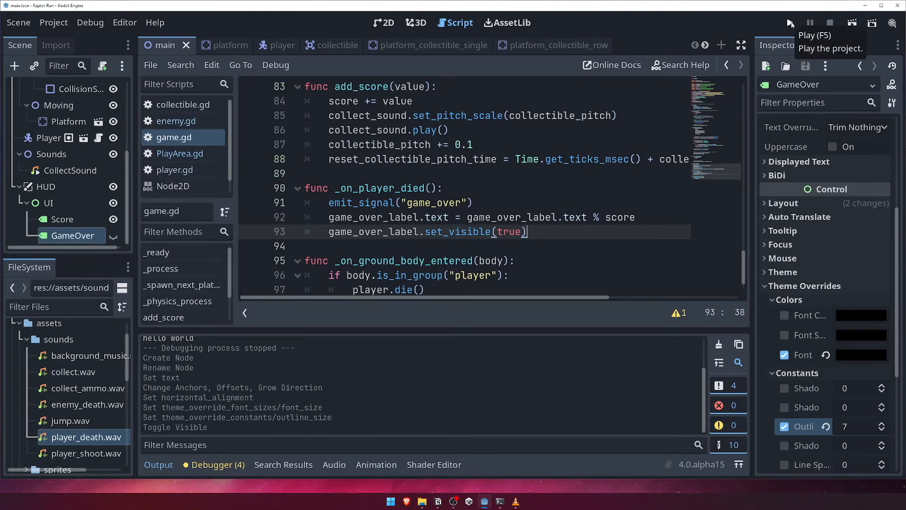
pyautogui.click(790, 23)
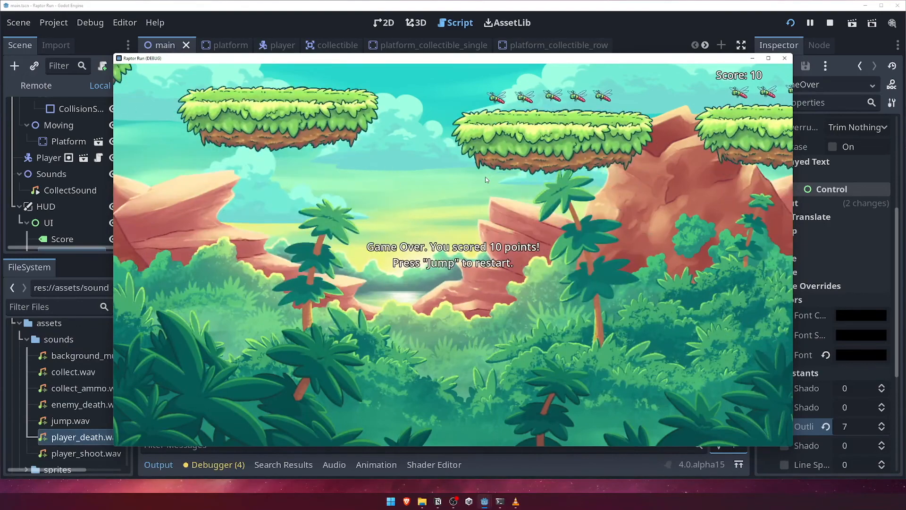
pyautogui.moveTo(659, 257)
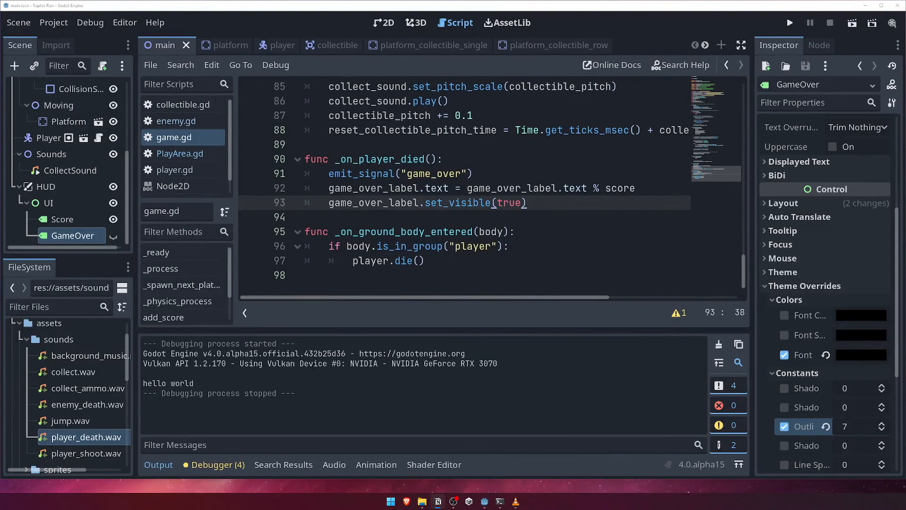
# Step: In _process, reload the current scene via get_tree() when jump is pressed while inactive; save and run
pyautogui.scroll(3)
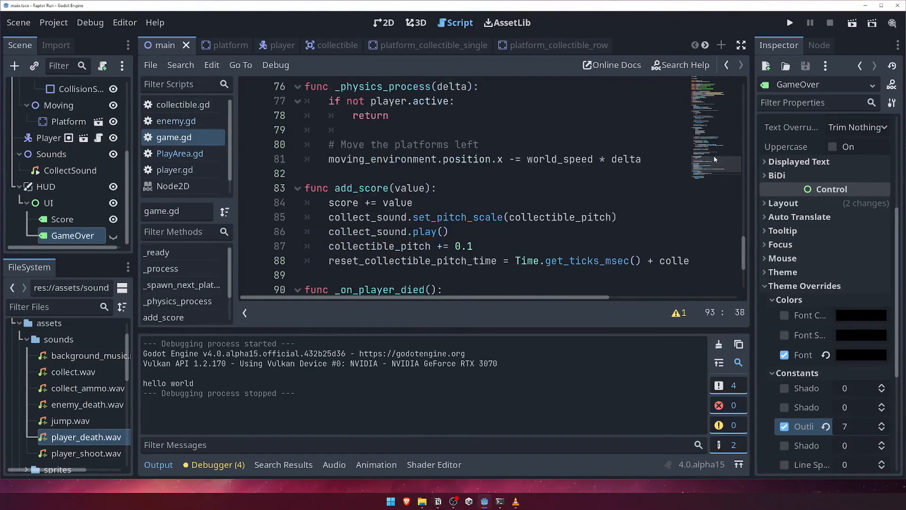
pyautogui.scroll(3)
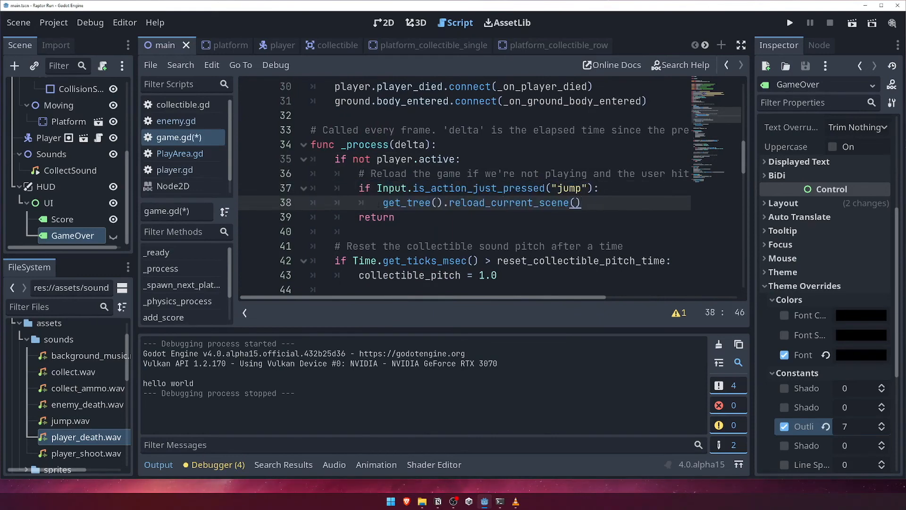
pyautogui.doubleClick(411, 202)
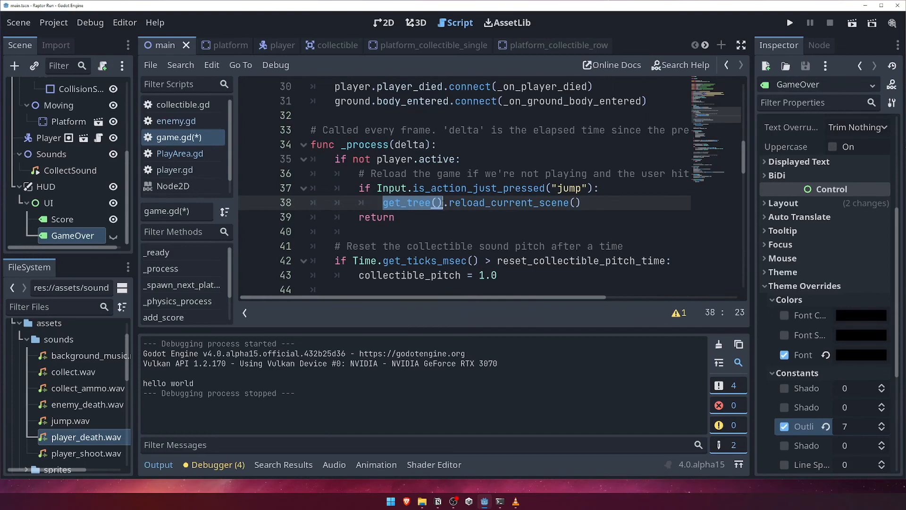
pyautogui.doubleClick(514, 203)
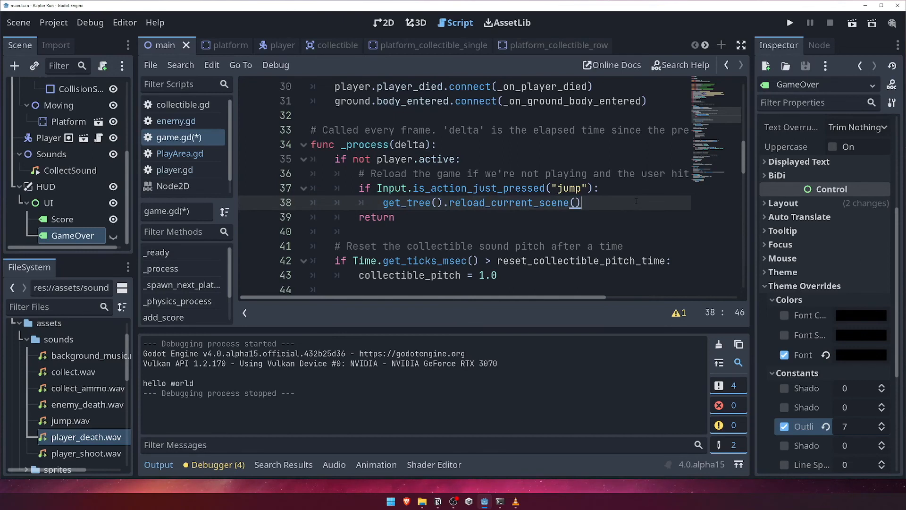
pyautogui.press('ctrl+s')
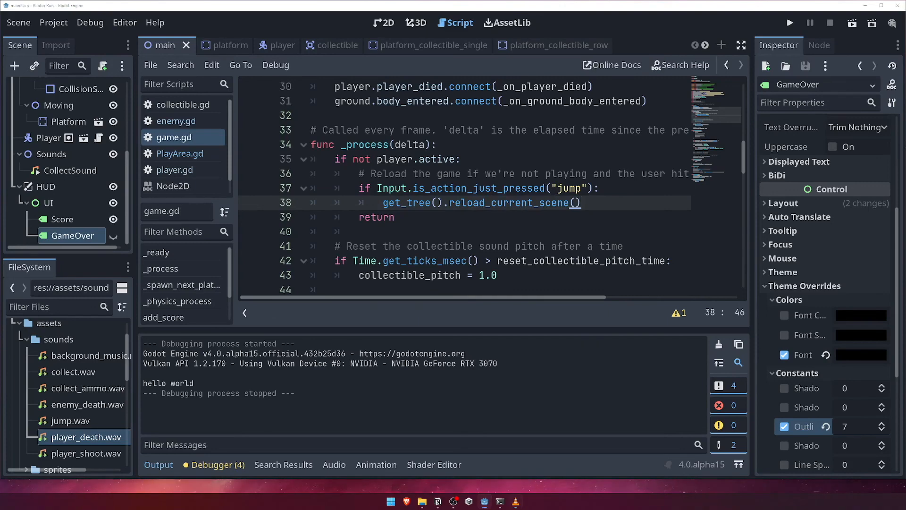
pyautogui.click(789, 23)
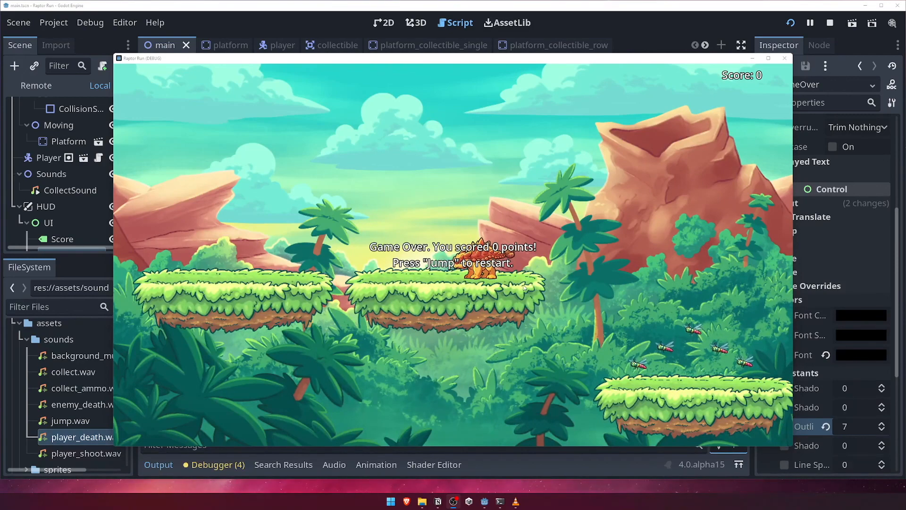
# Step: Jump after the Game Over screen to restart the run
pyautogui.press('space')
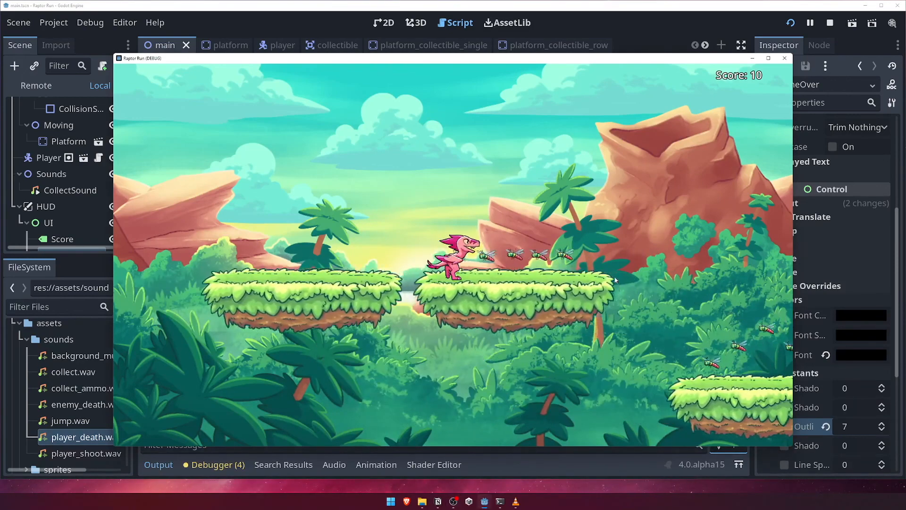